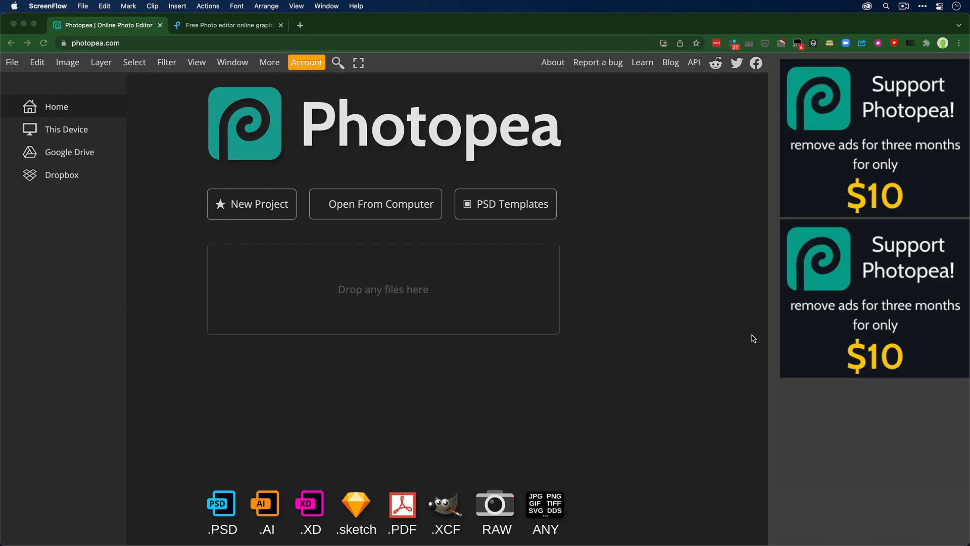
mouse_move(623, 253)
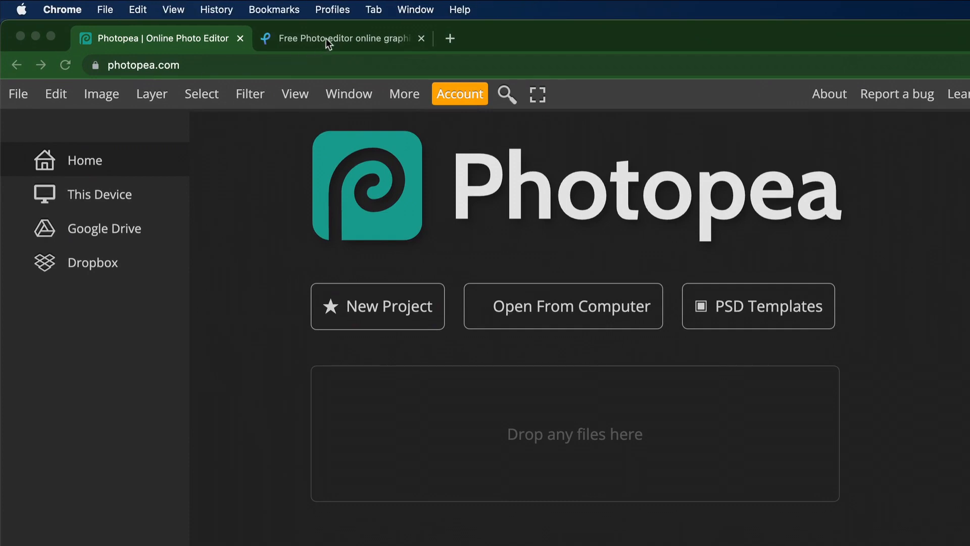
Check the Pixlr tab, then set a new Photopea project to UHD 3840 × 2160
left_click(341, 38)
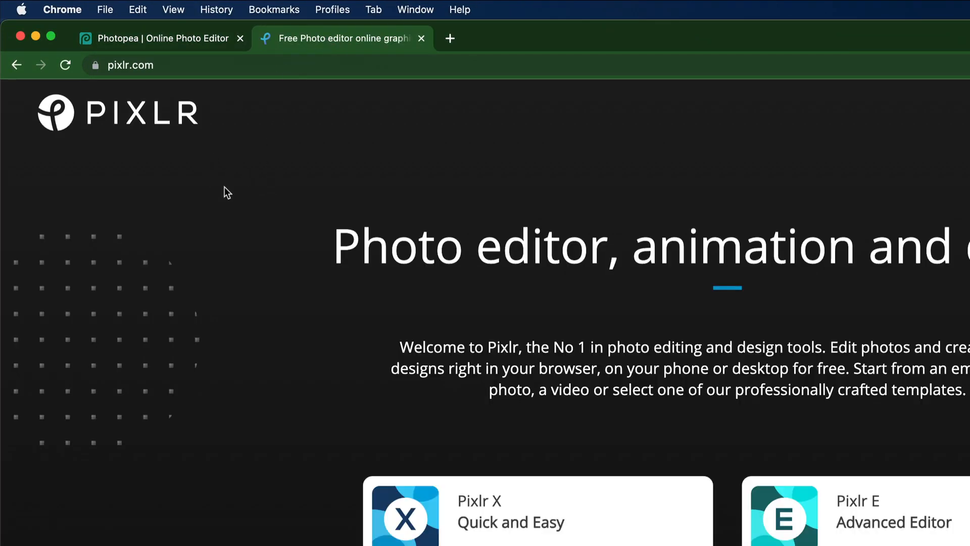
mouse_move(185, 55)
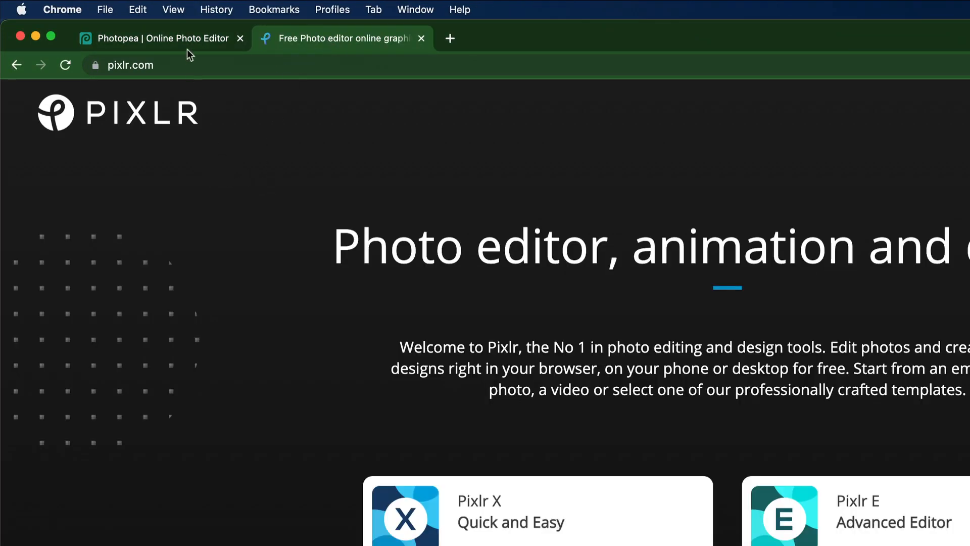
left_click(152, 38)
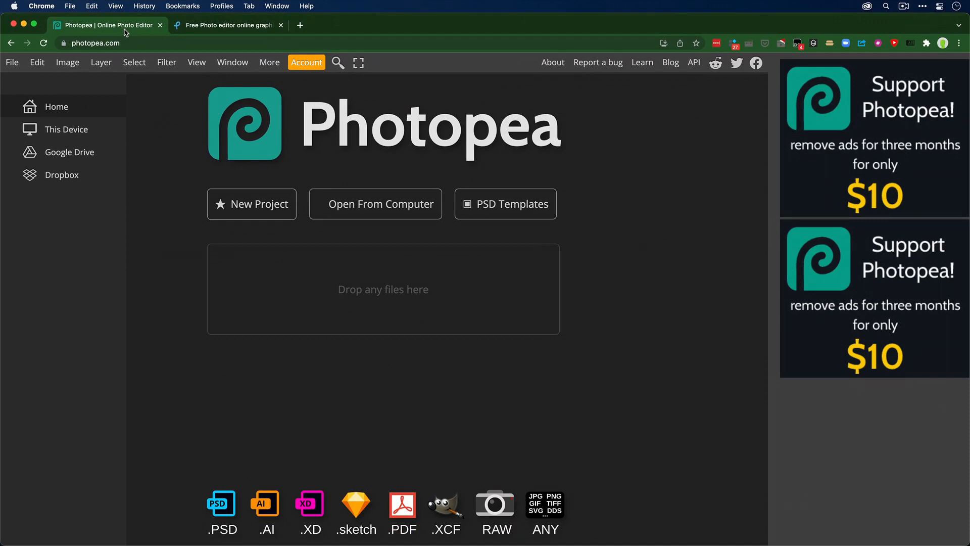
mouse_move(118, 111)
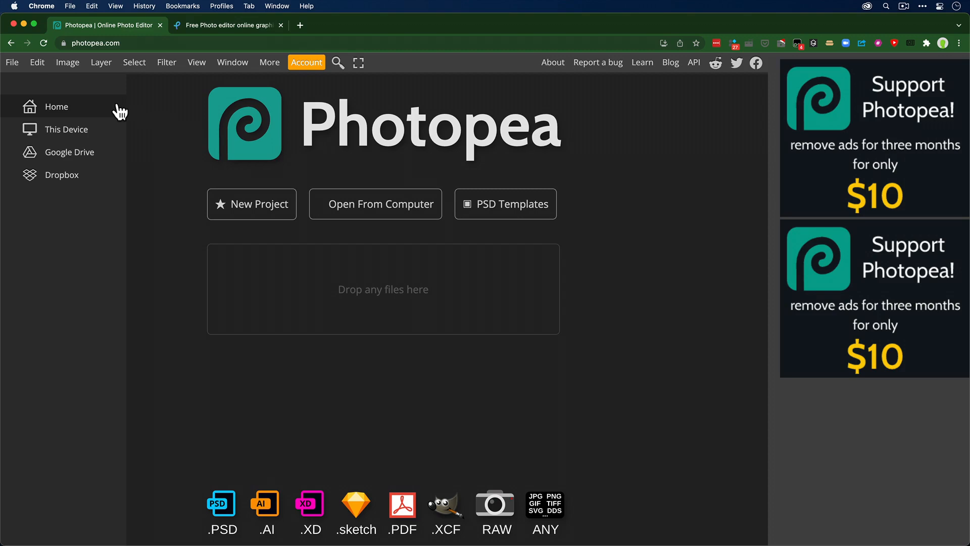
left_click(12, 63)
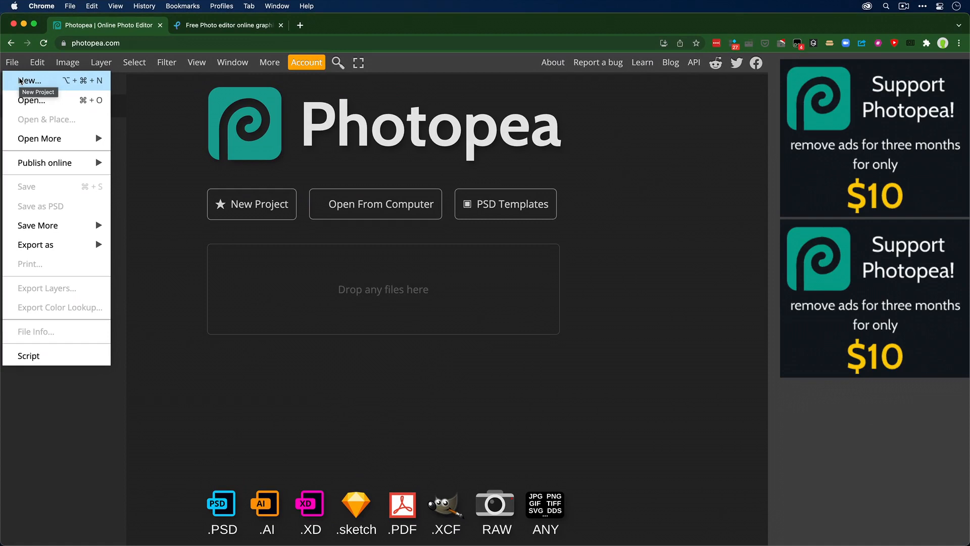
left_click(30, 80)
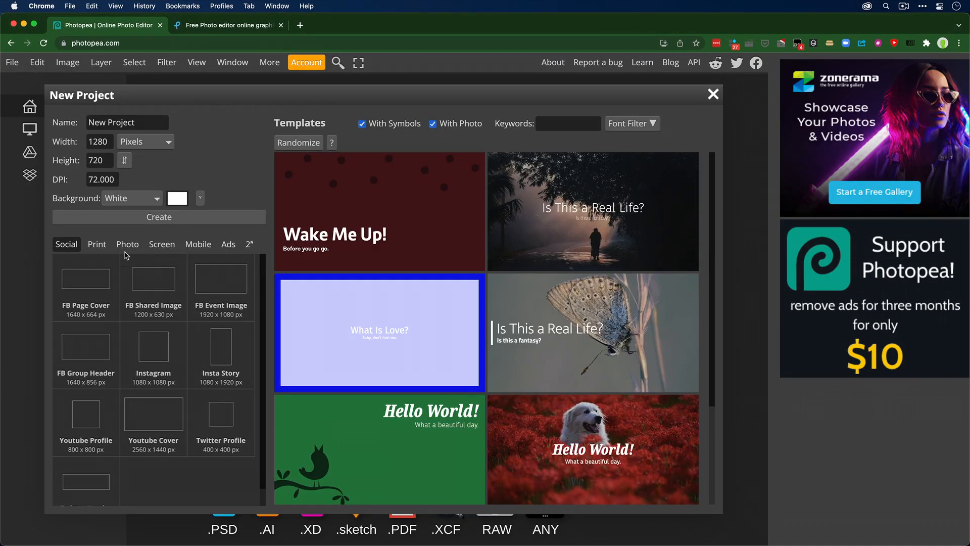
left_click(97, 244)
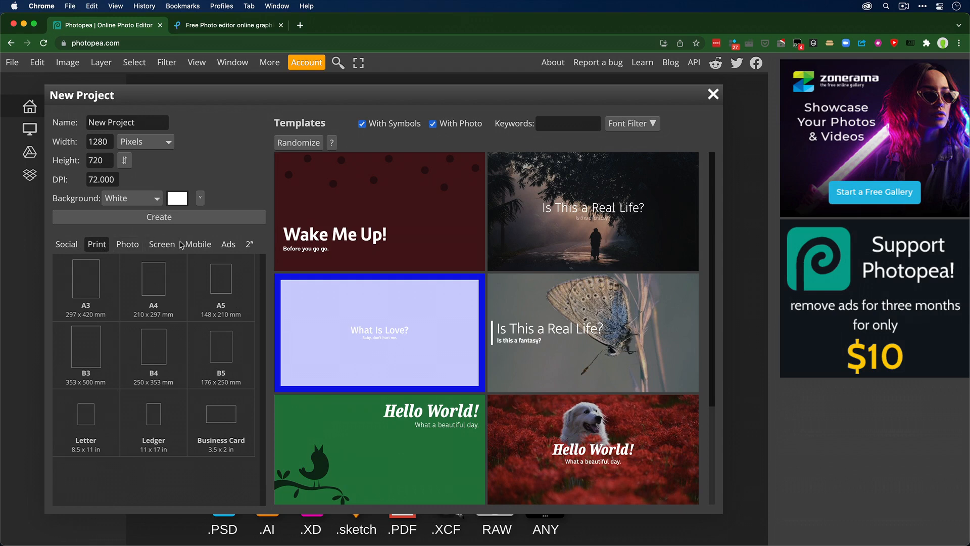
left_click(161, 244)
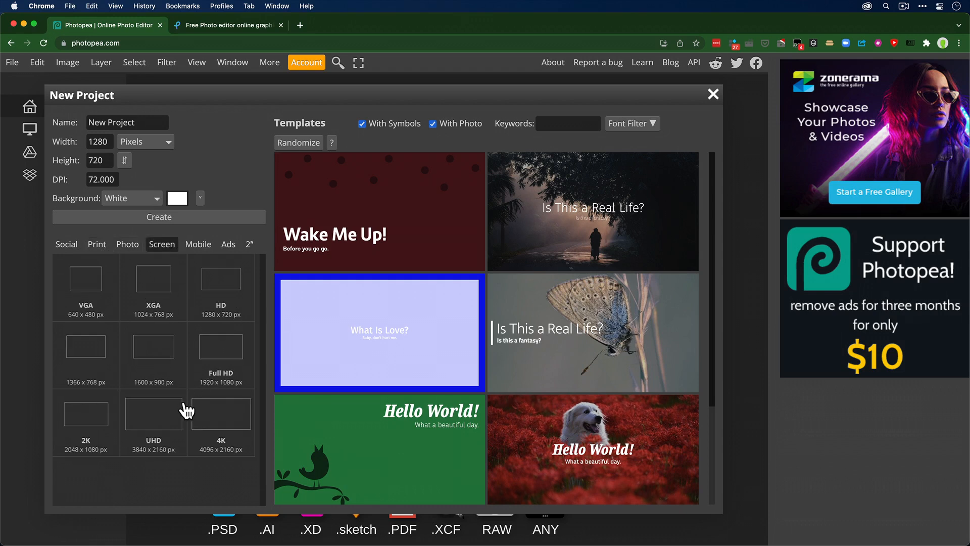
left_click(153, 420)
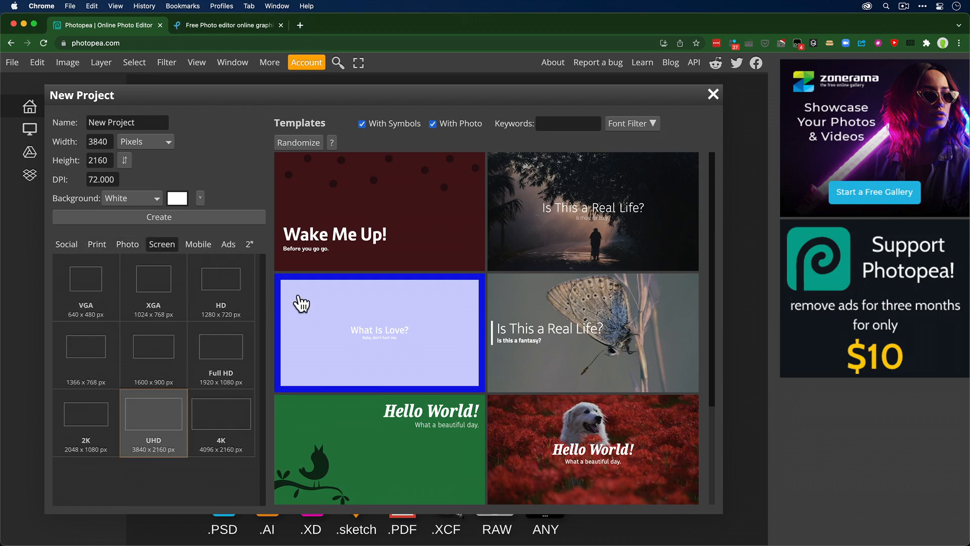
mouse_move(368, 242)
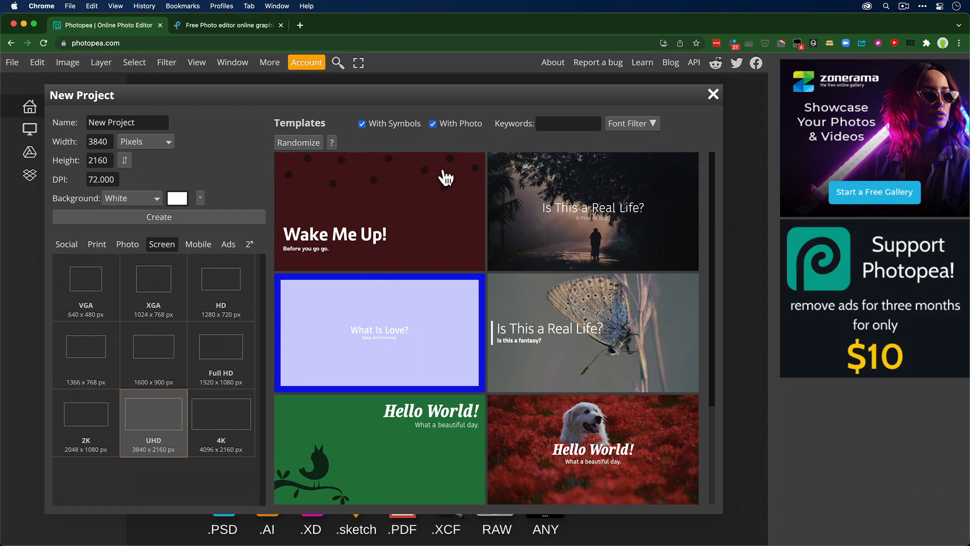
mouse_move(595, 456)
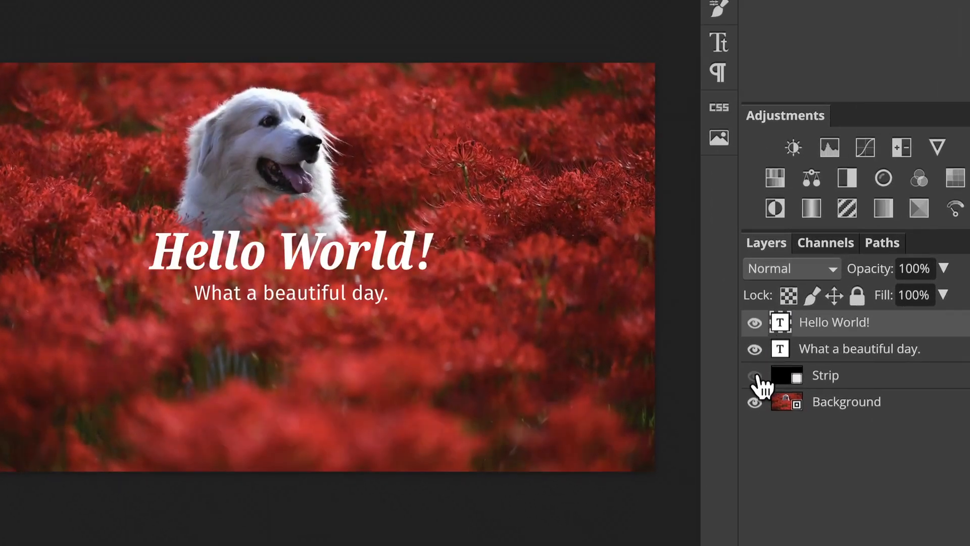
left_click(754, 374)
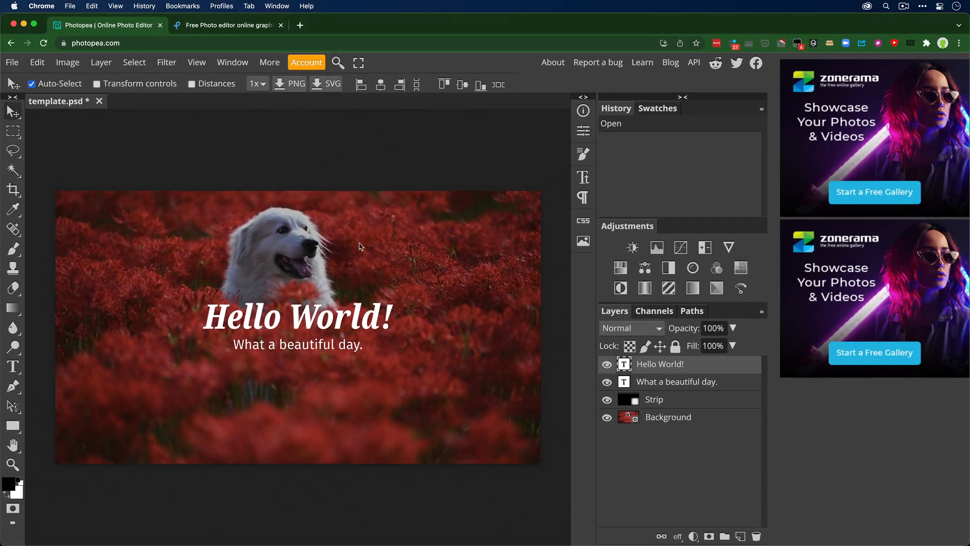
mouse_move(199, 148)
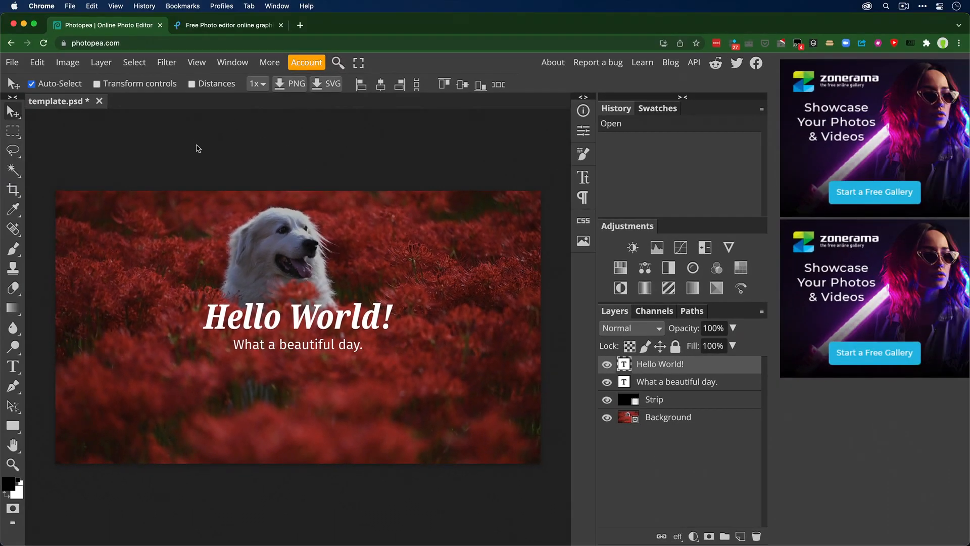
mouse_move(161, 164)
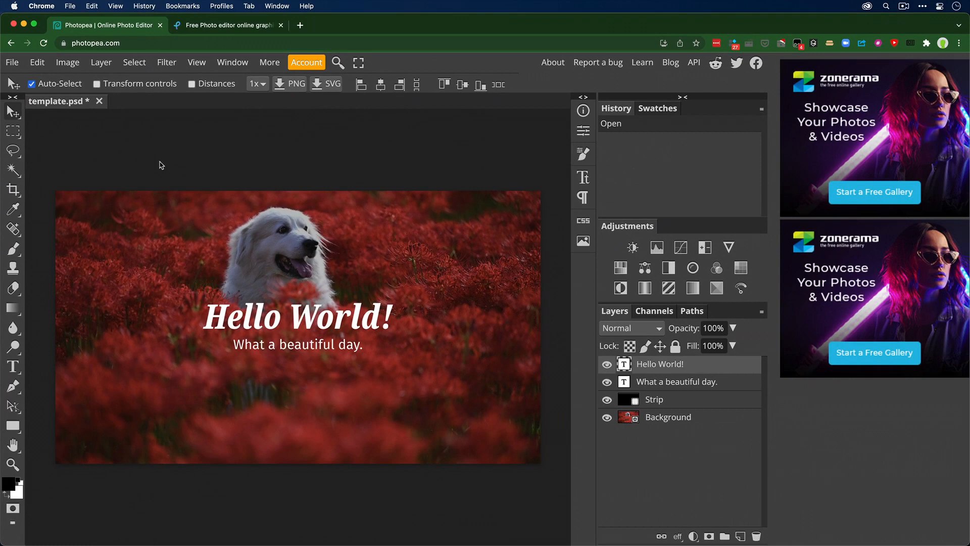
mouse_move(115, 86)
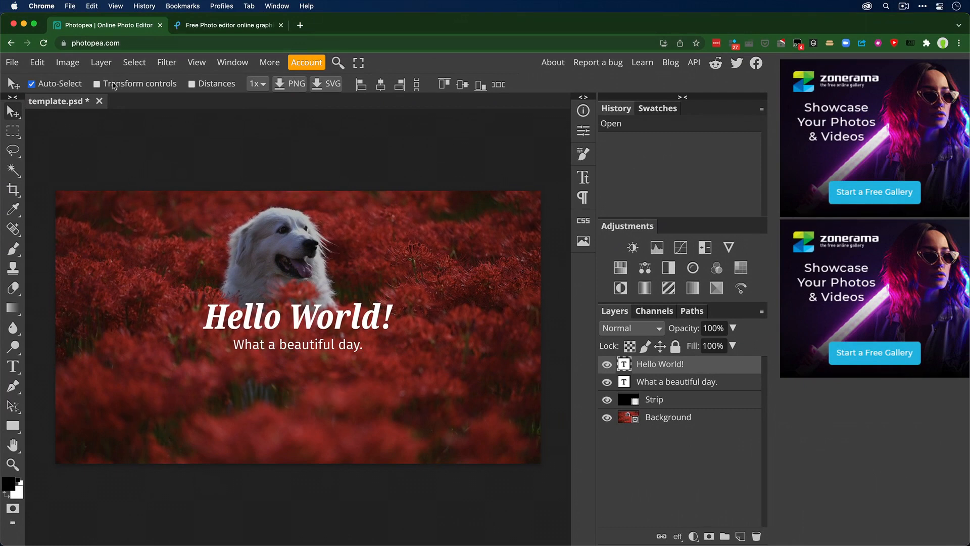
left_click(67, 62)
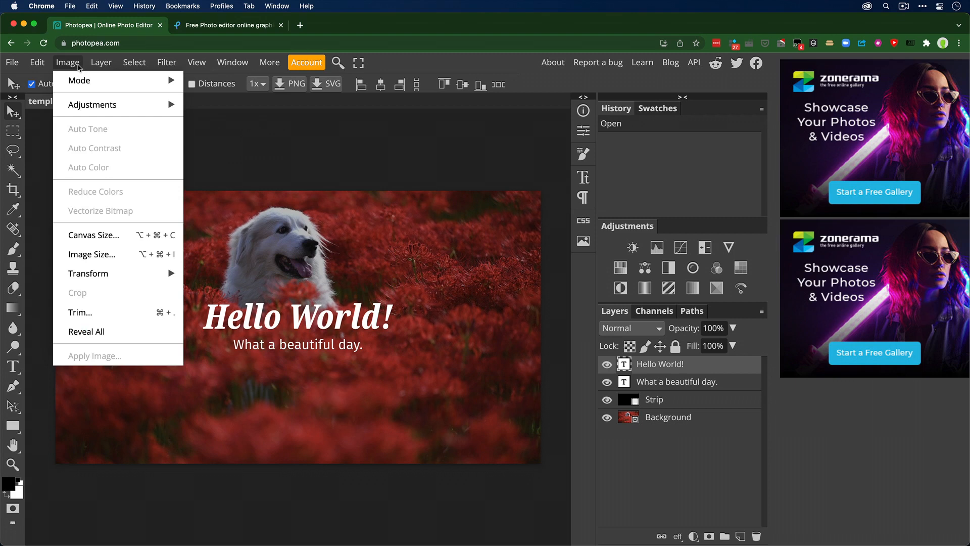
left_click(92, 254)
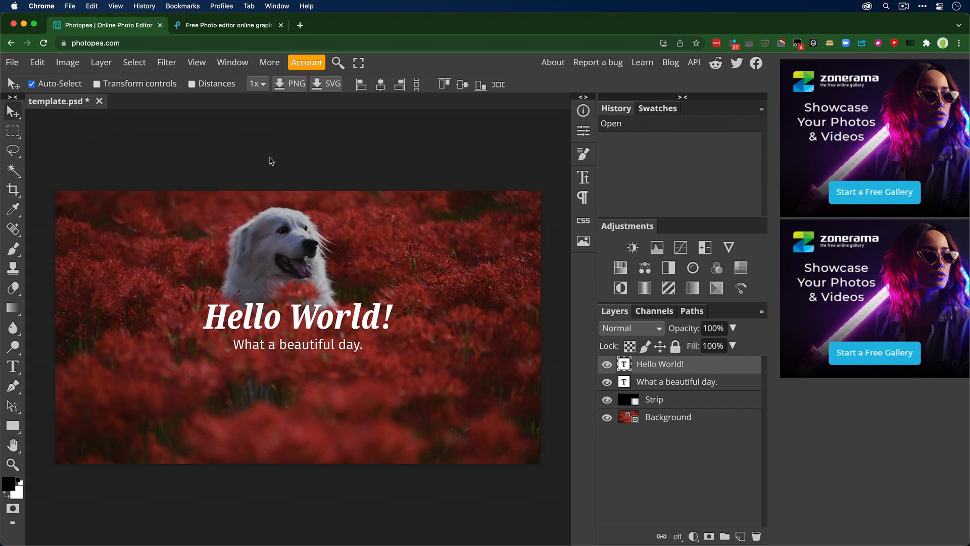
mouse_move(270, 170)
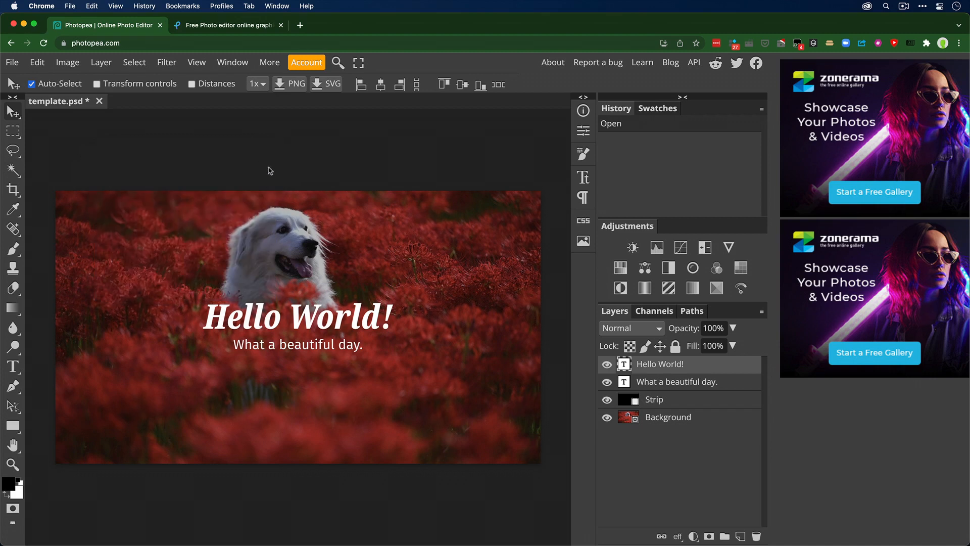
left_click(13, 131)
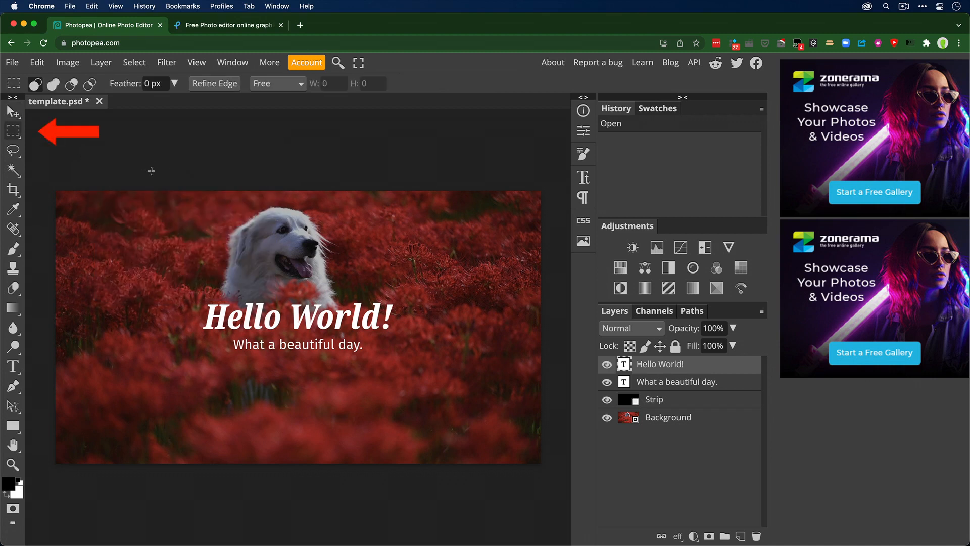
left_click_drag(212, 214, 397, 300)
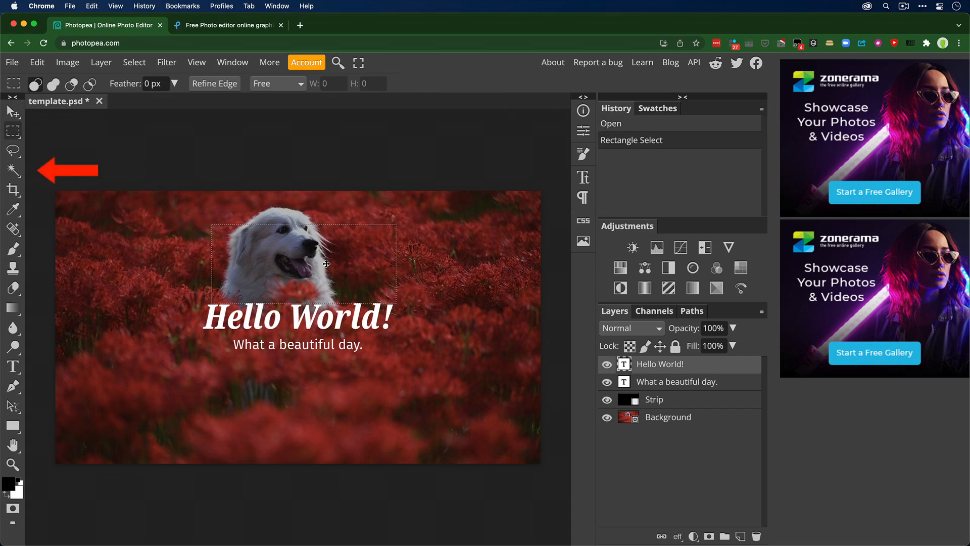
left_click(10, 169)
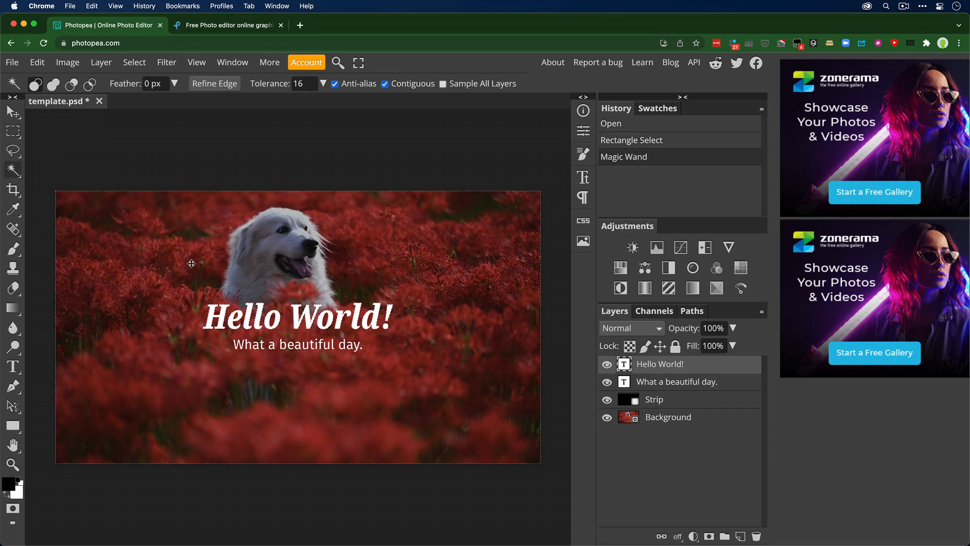
key("Cmd+D")
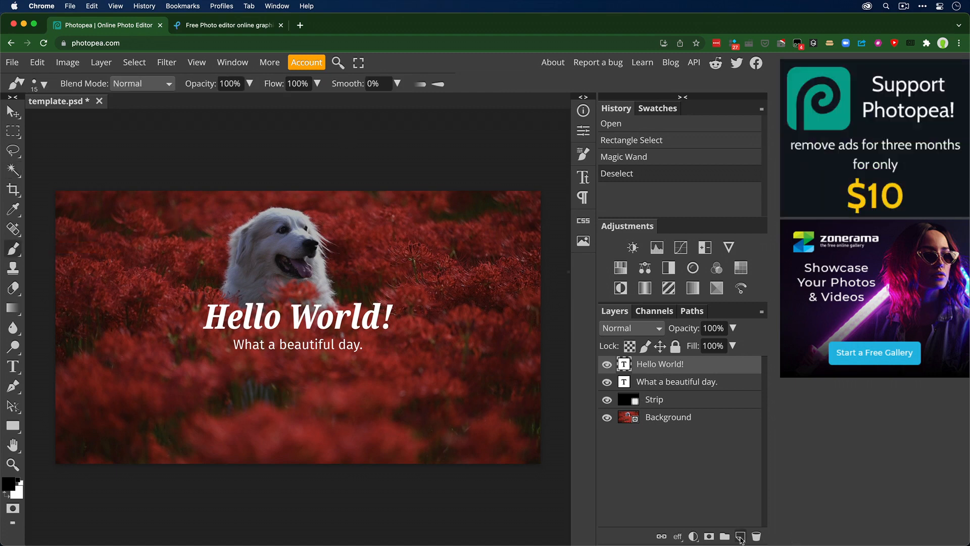
Add Layer 1 and paint a thick white diagonal stroke across the flowers
left_click(740, 536)
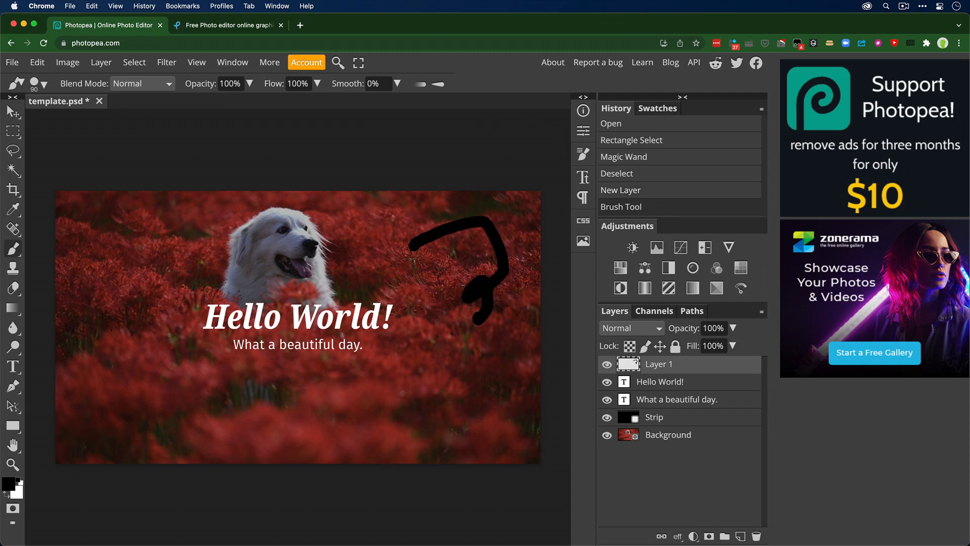
left_click_drag(461, 313, 495, 393)
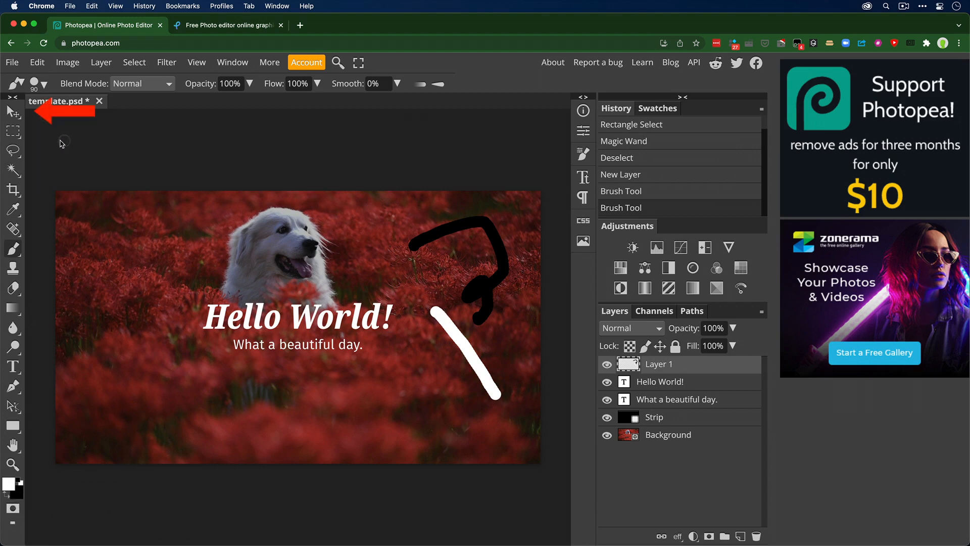
left_click(11, 112)
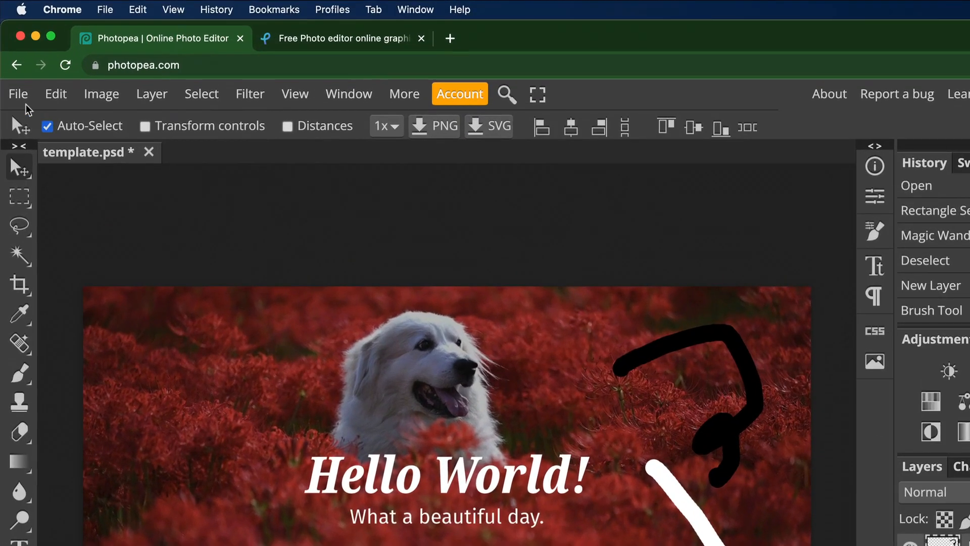
Close template.psd through File > Close
left_click(18, 94)
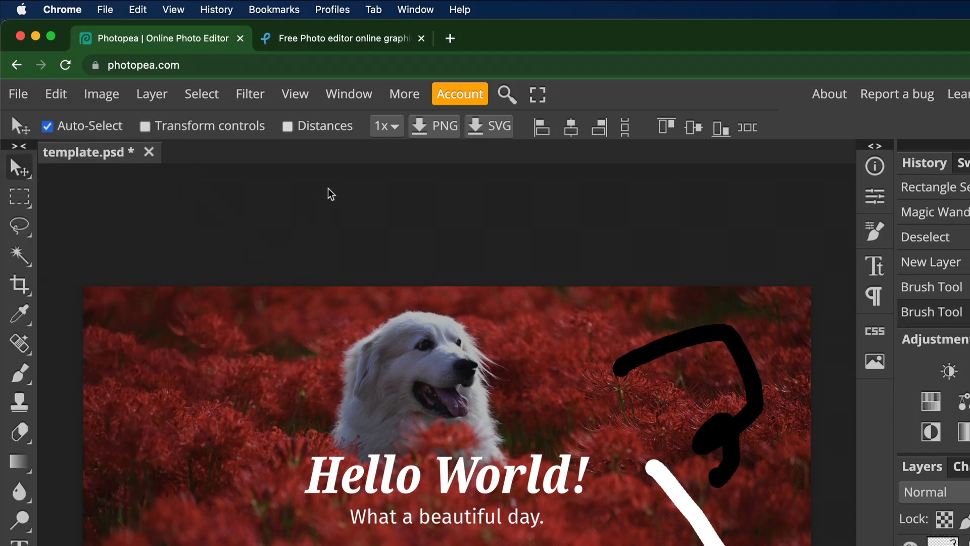
left_click(18, 94)
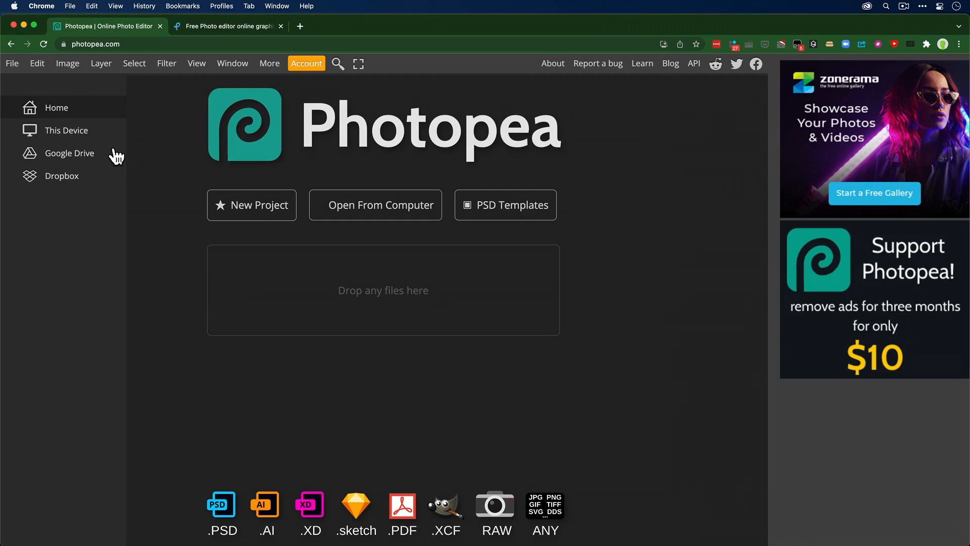
mouse_move(214, 180)
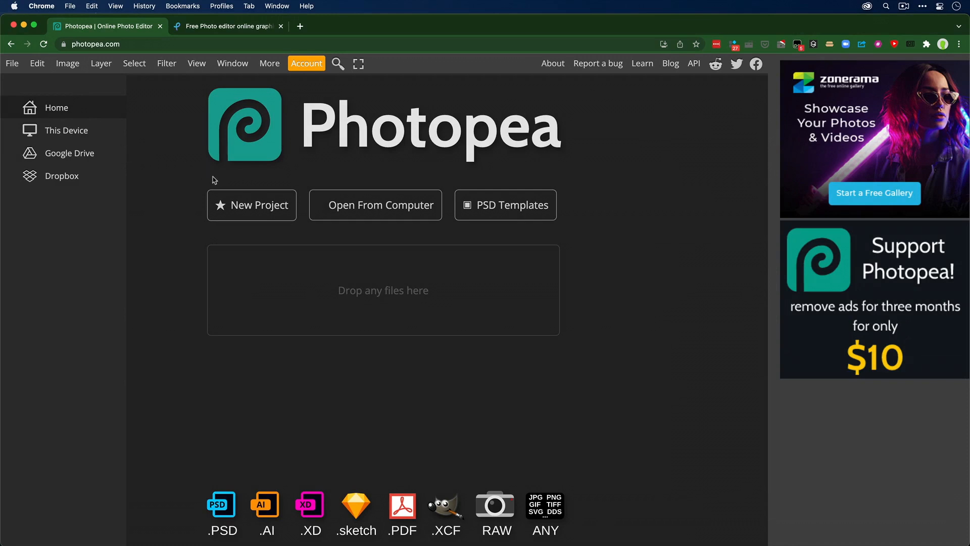
mouse_move(81, 179)
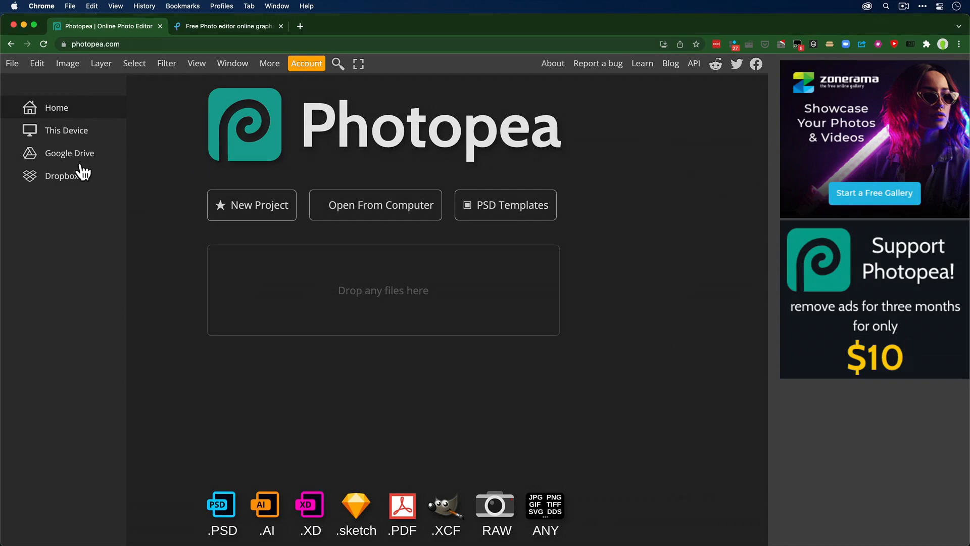
mouse_move(540, 210)
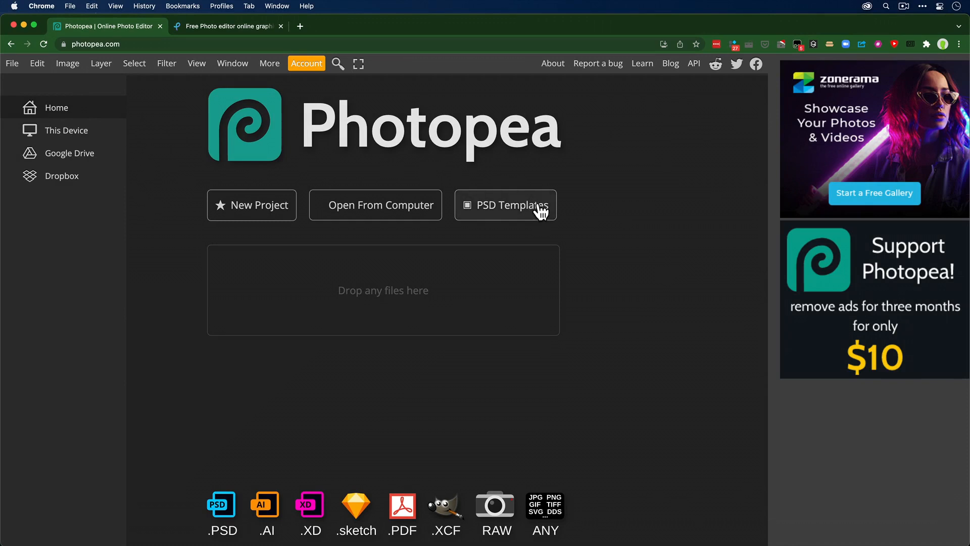
mouse_move(517, 479)
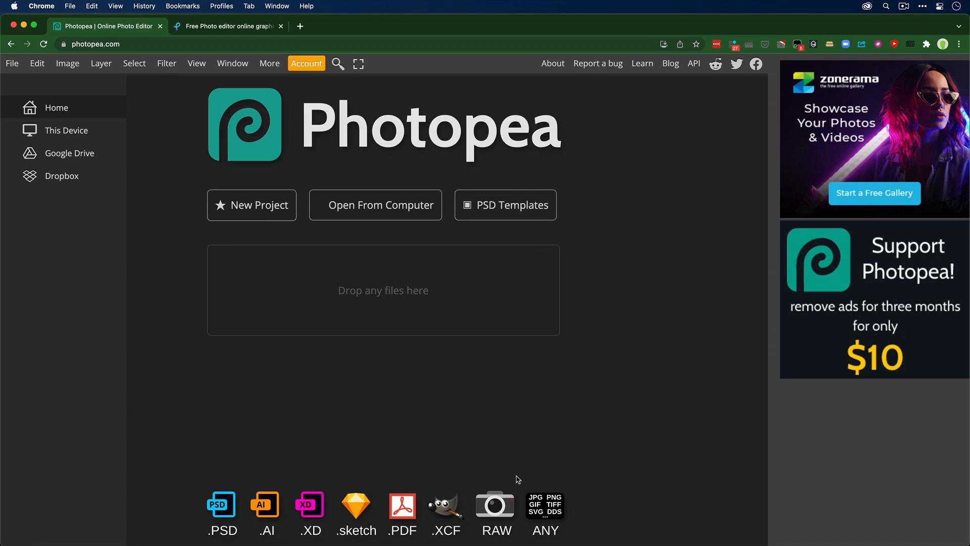
mouse_move(522, 483)
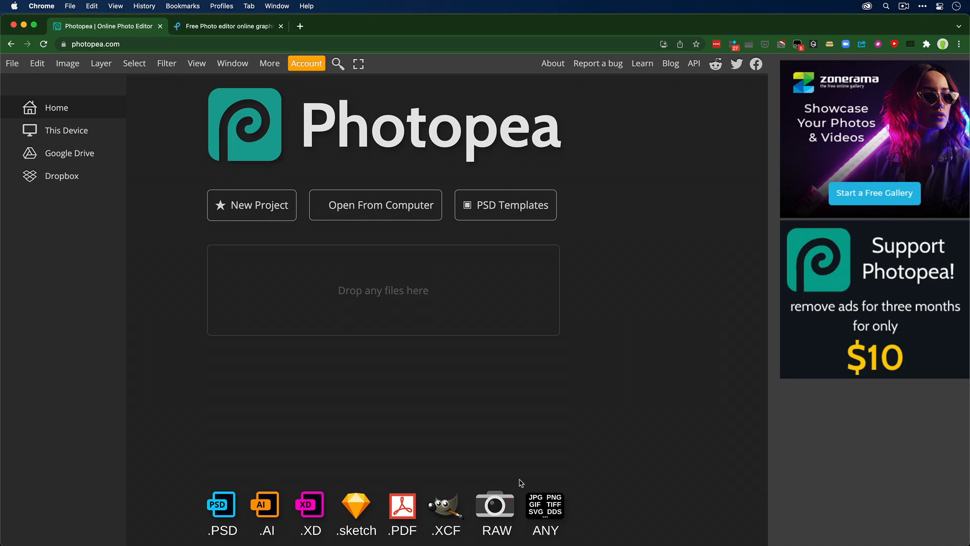
mouse_move(368, 66)
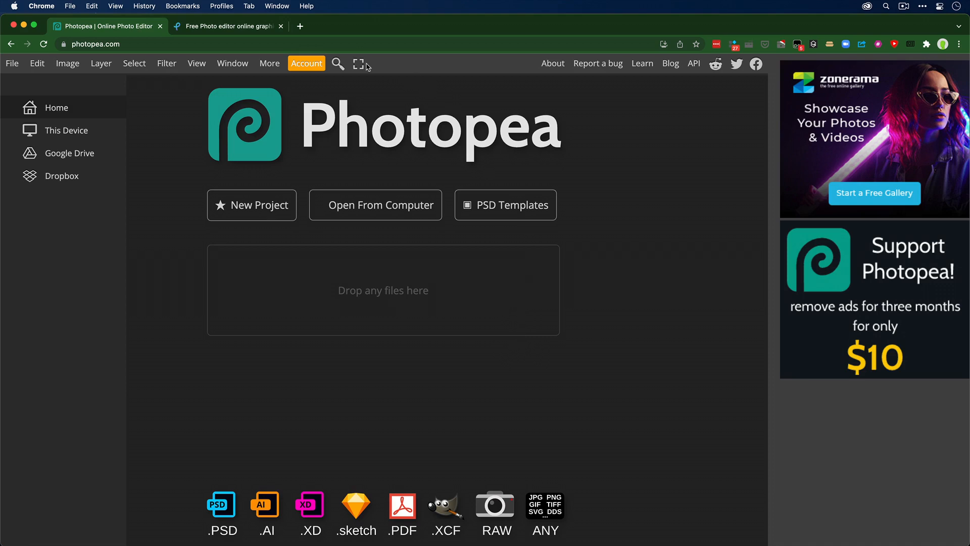
View the Account's Go Premium pricing, close it, and switch to the Pixlr tab
left_click(307, 63)
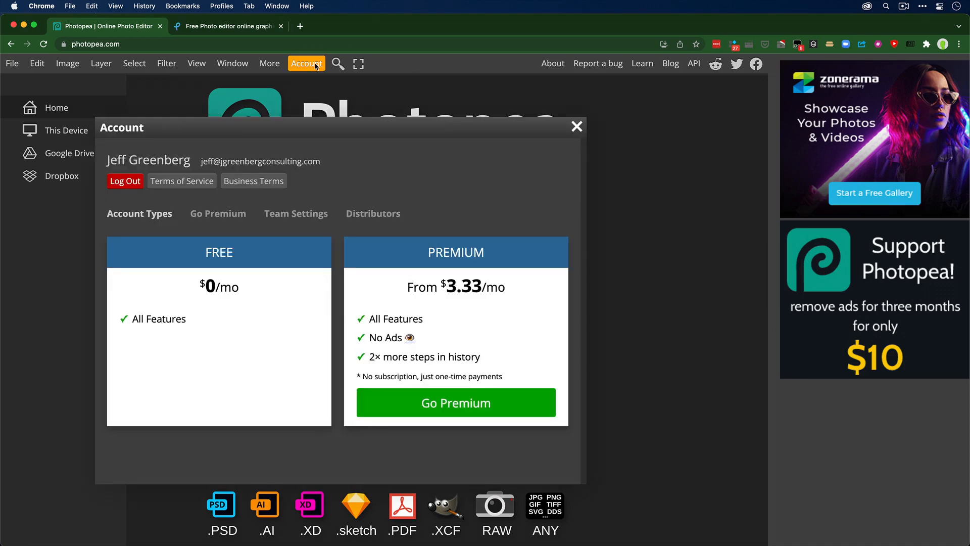
mouse_move(485, 384)
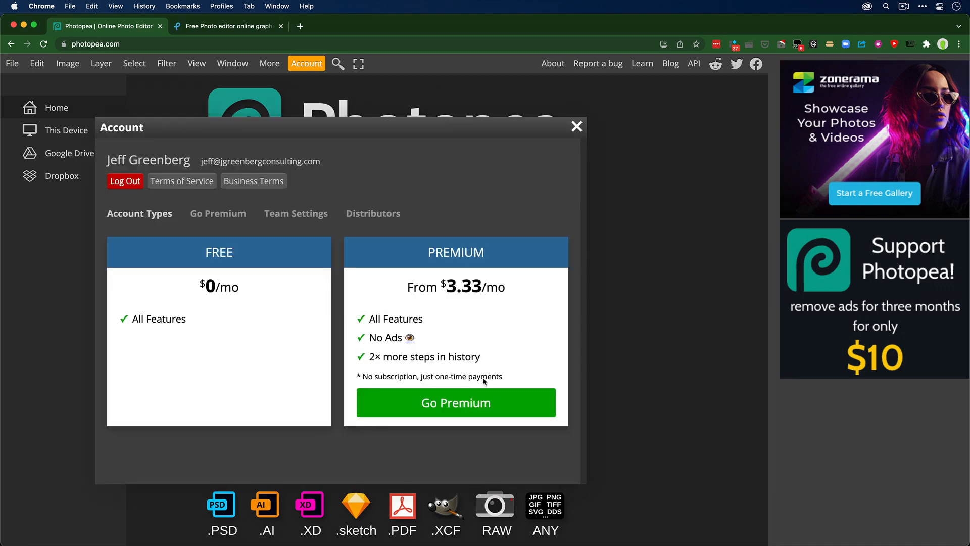
left_click(218, 213)
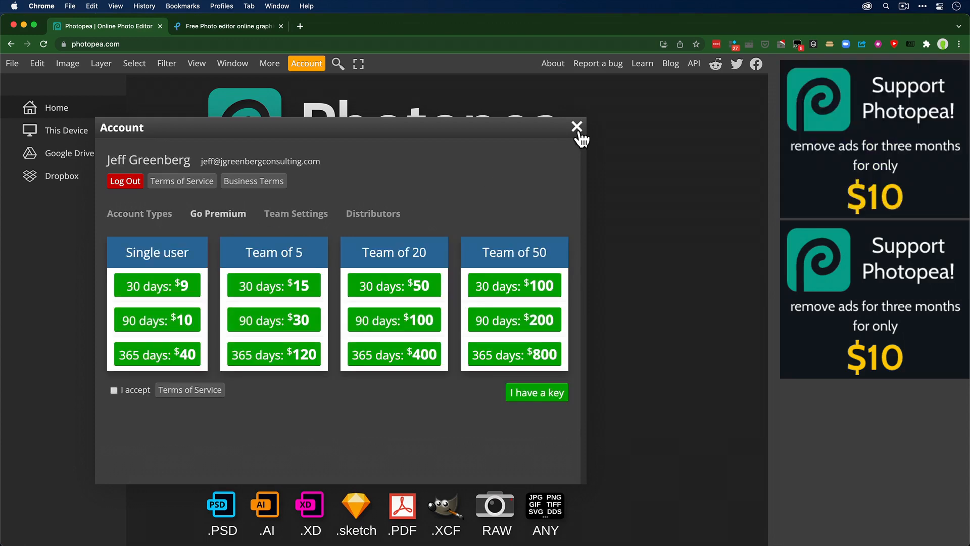
left_click(577, 126)
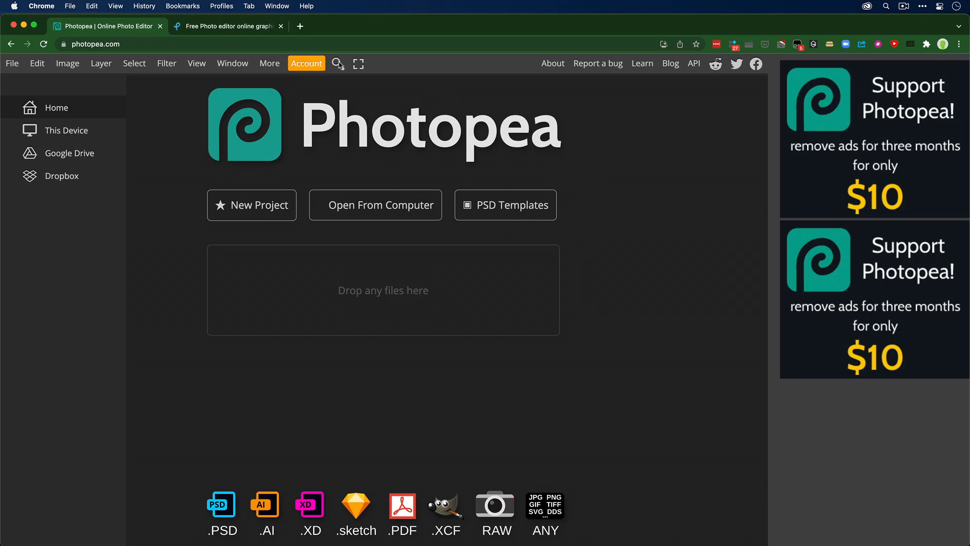
left_click(227, 26)
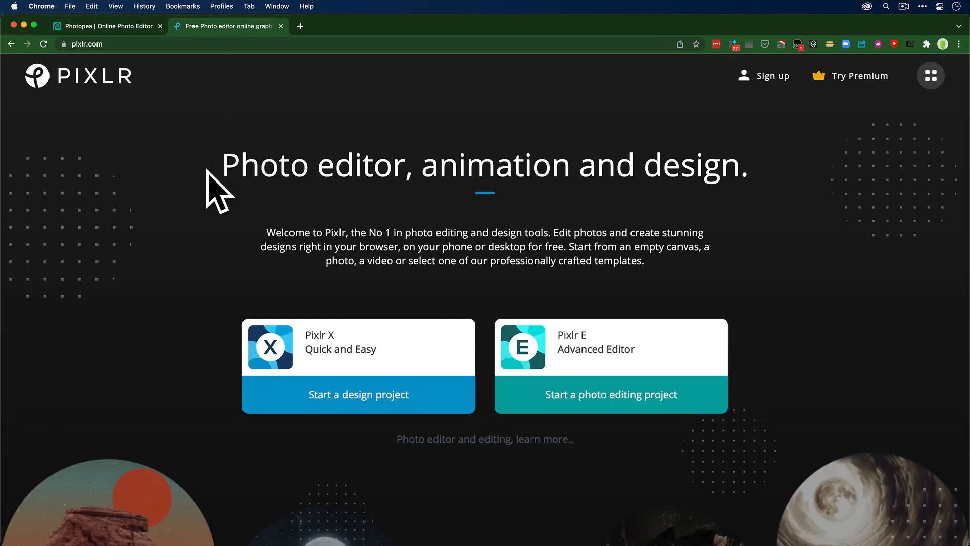
mouse_move(303, 291)
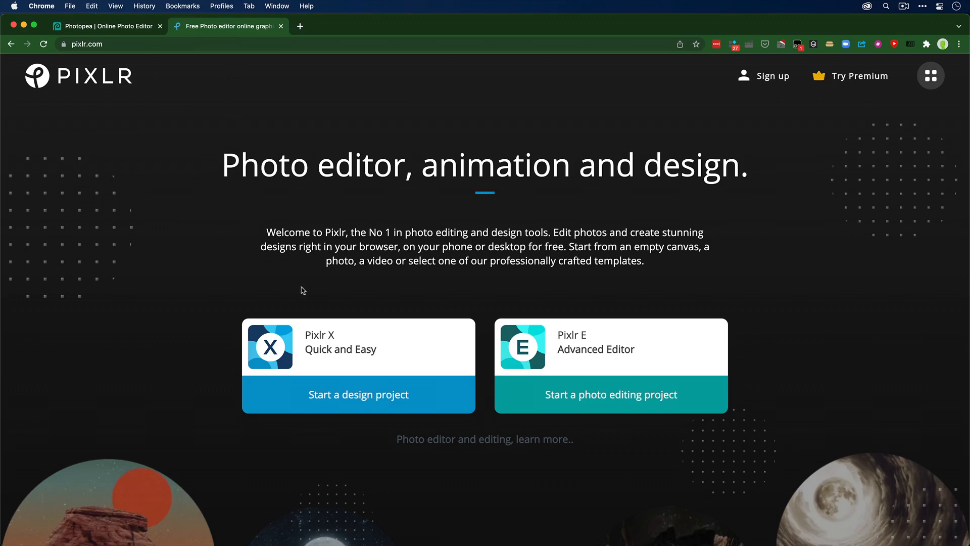
mouse_move(346, 357)
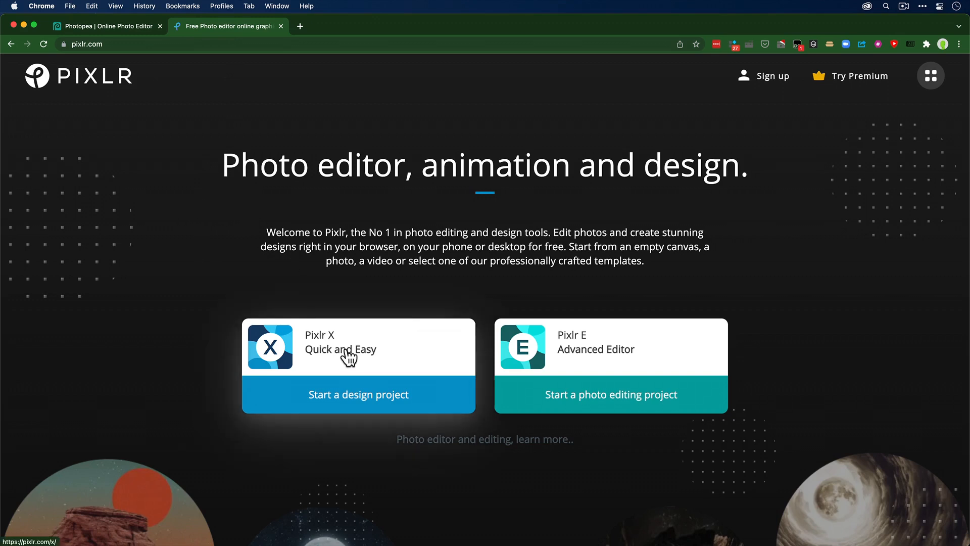
mouse_move(348, 356)
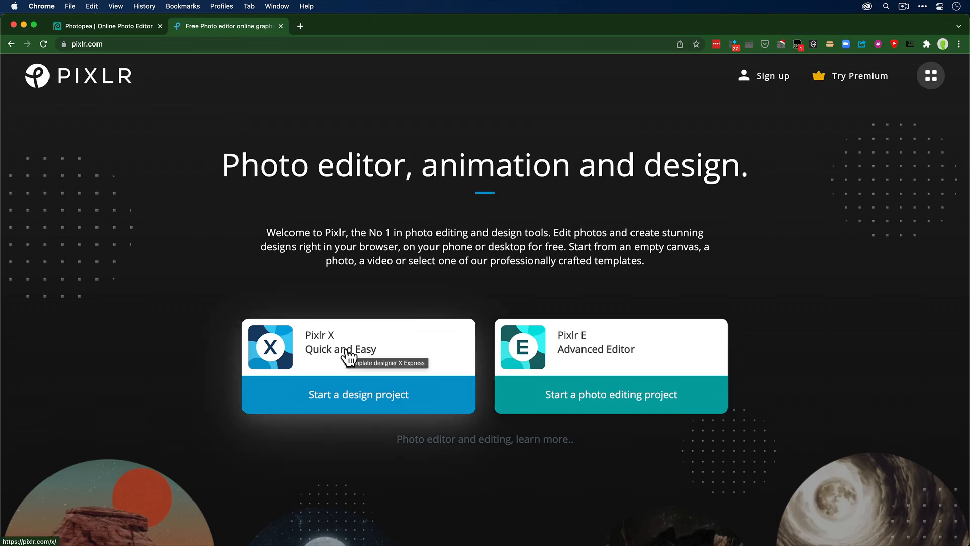
mouse_move(701, 359)
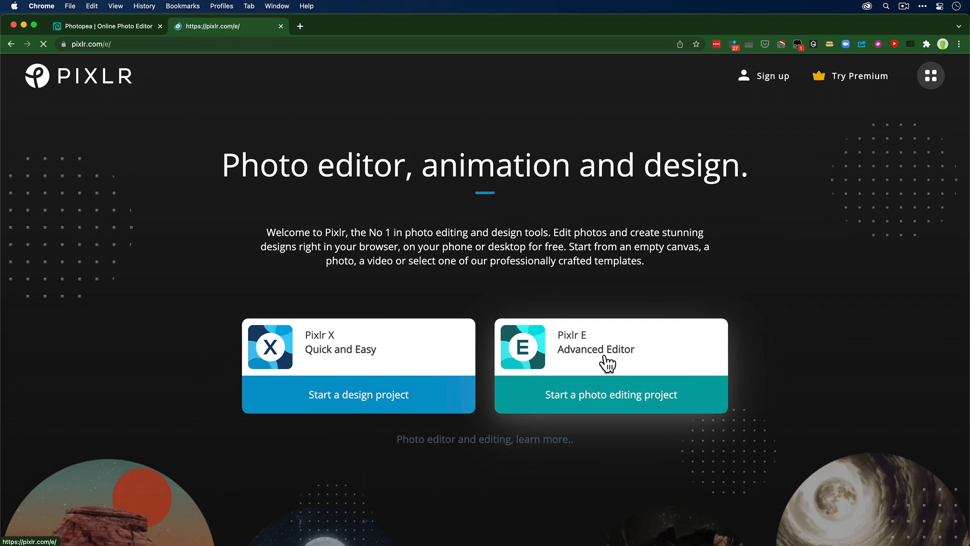
Launch the Pixlr E Advanced Editor from the pixlr.com home page
left_click(611, 394)
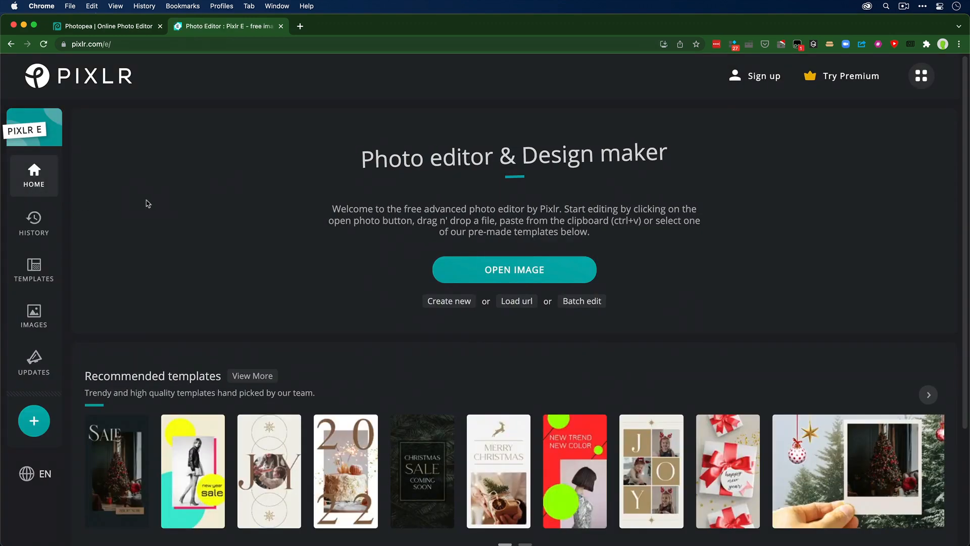
mouse_move(46, 296)
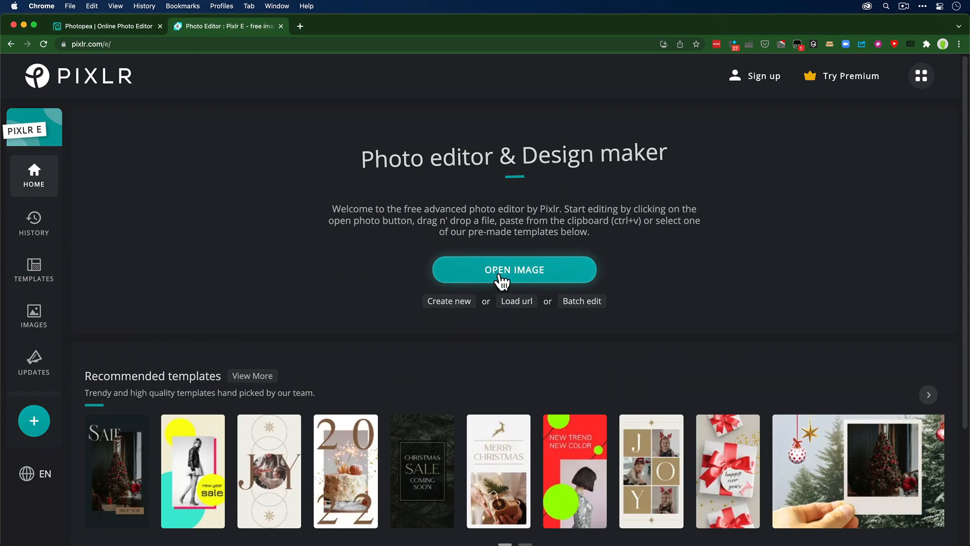
mouse_move(34, 315)
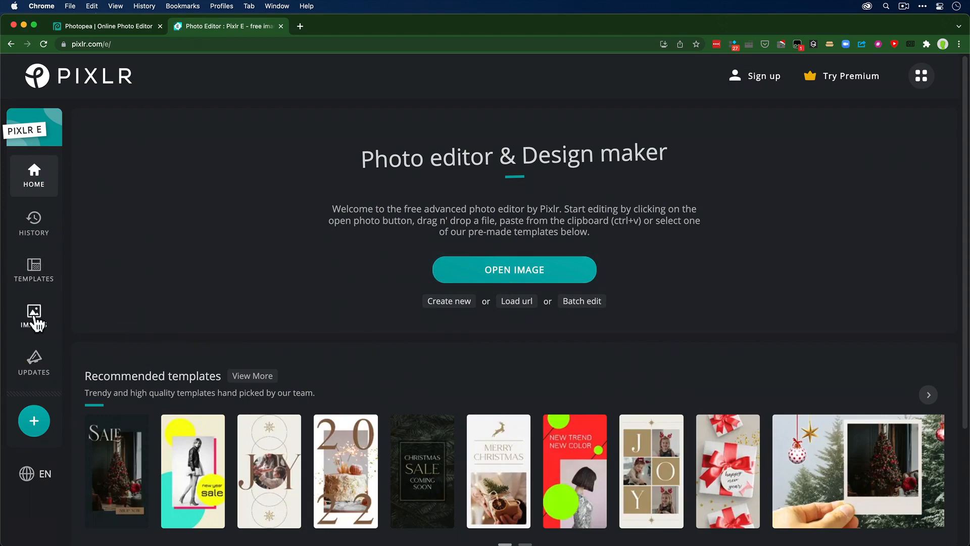
Search Pixlr E's stock image library for 'tutorial'
left_click(33, 318)
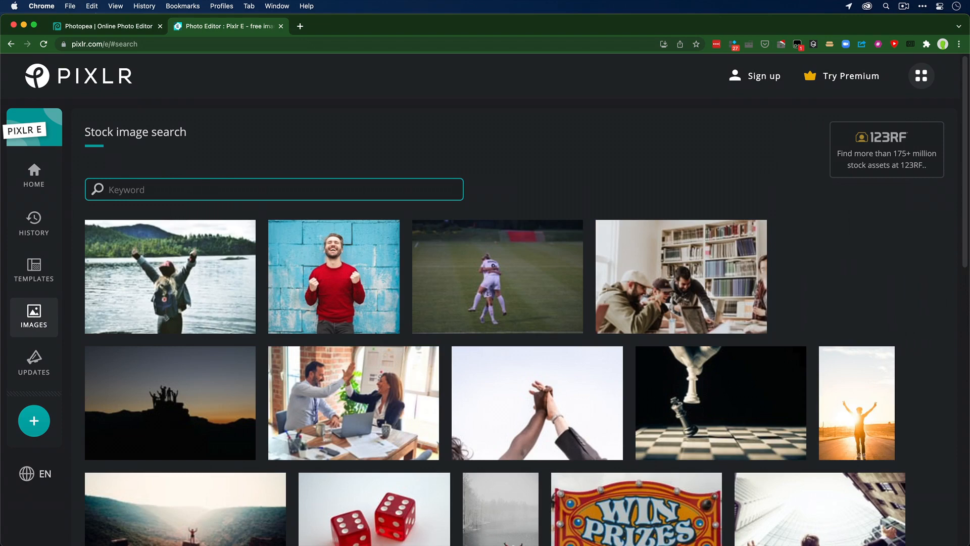
type("tutorial")
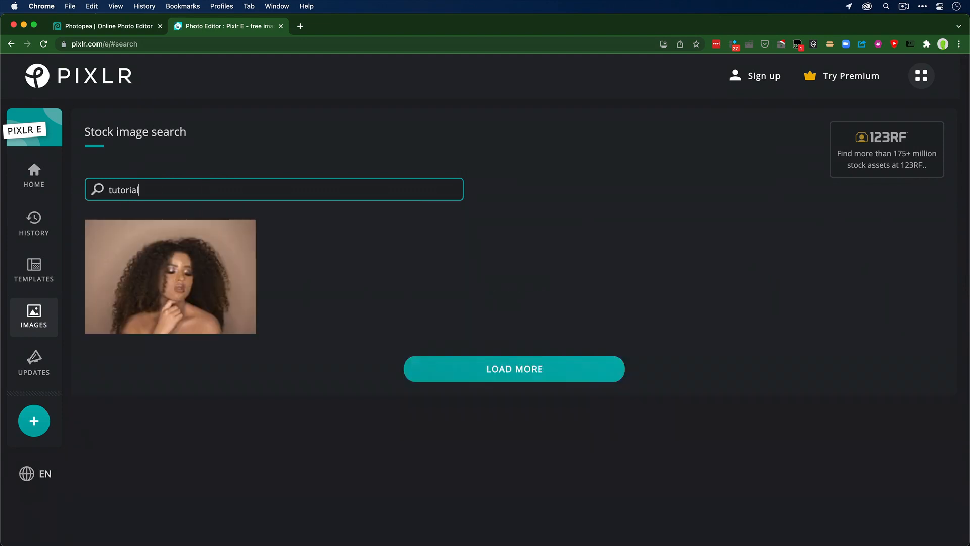
left_click(514, 368)
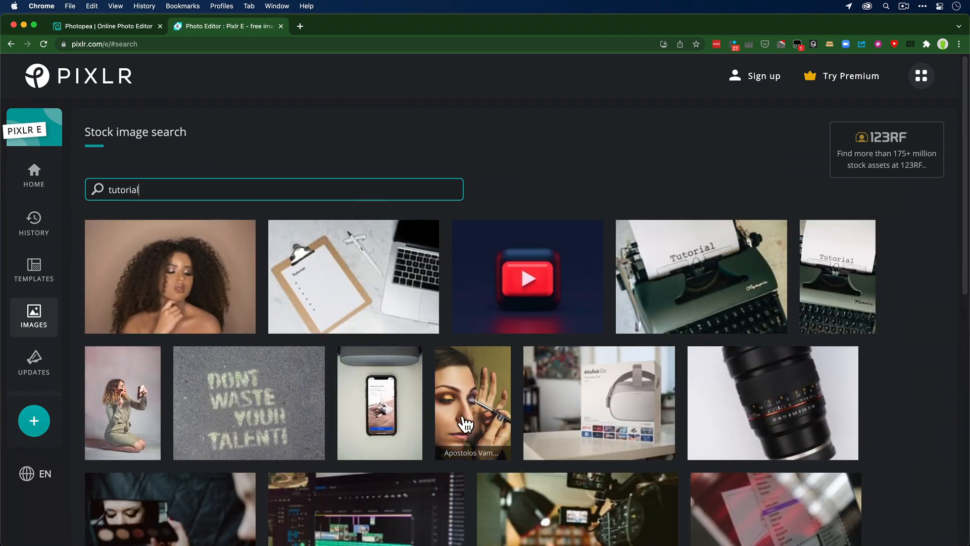
mouse_move(732, 334)
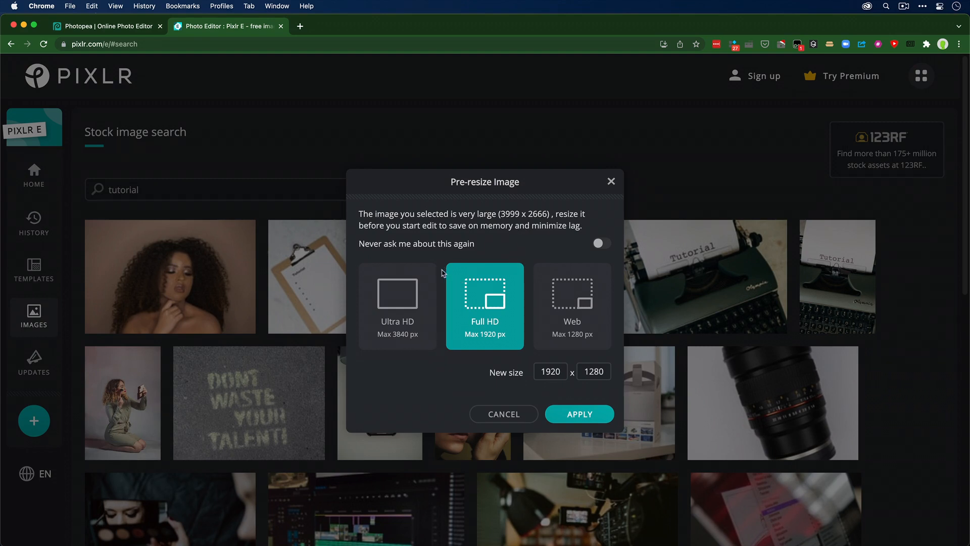
Apply the Ultra HD (Max 3840 px) pre-resize to load the typewriter photo
left_click(398, 306)
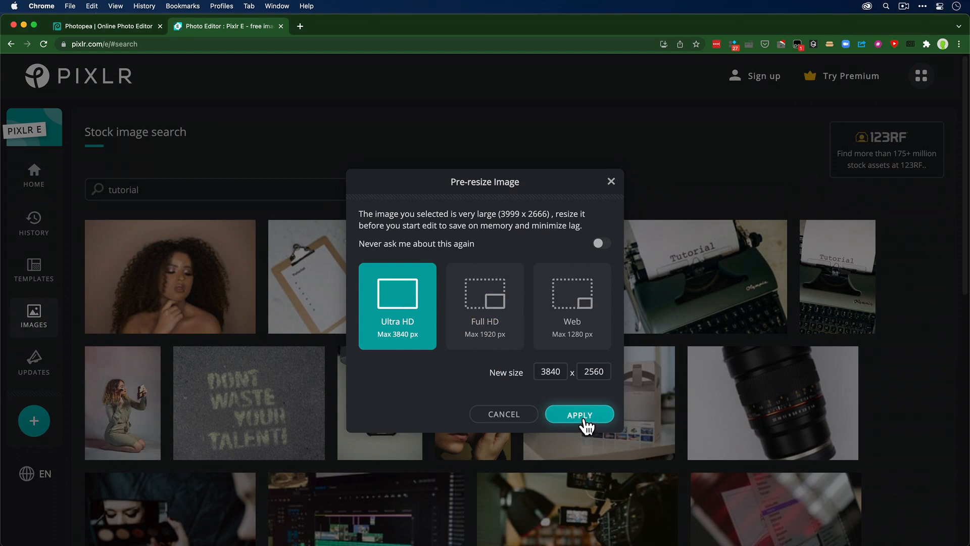
left_click(580, 414)
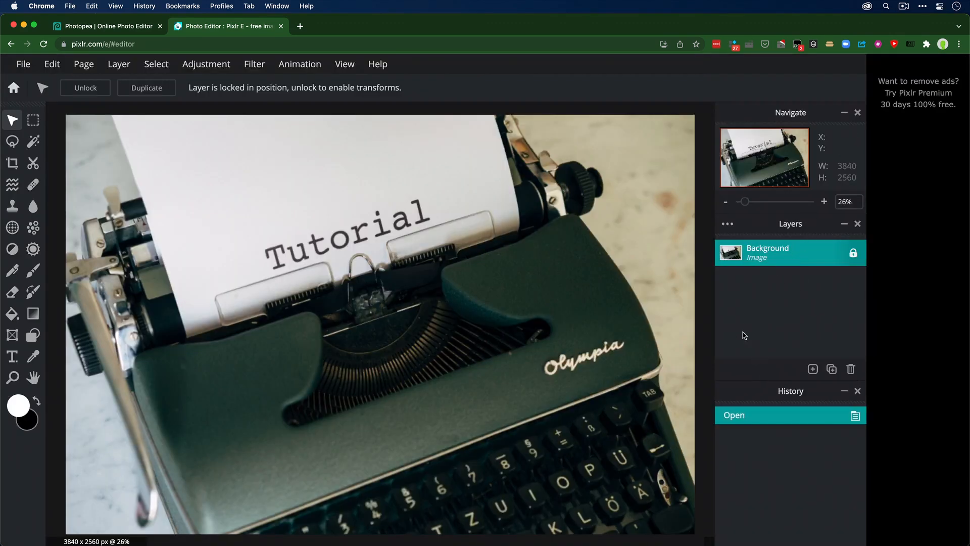
Brush on a new Layer 2 over the typewriter, then open pixlr.com in a new tab
left_click(33, 271)
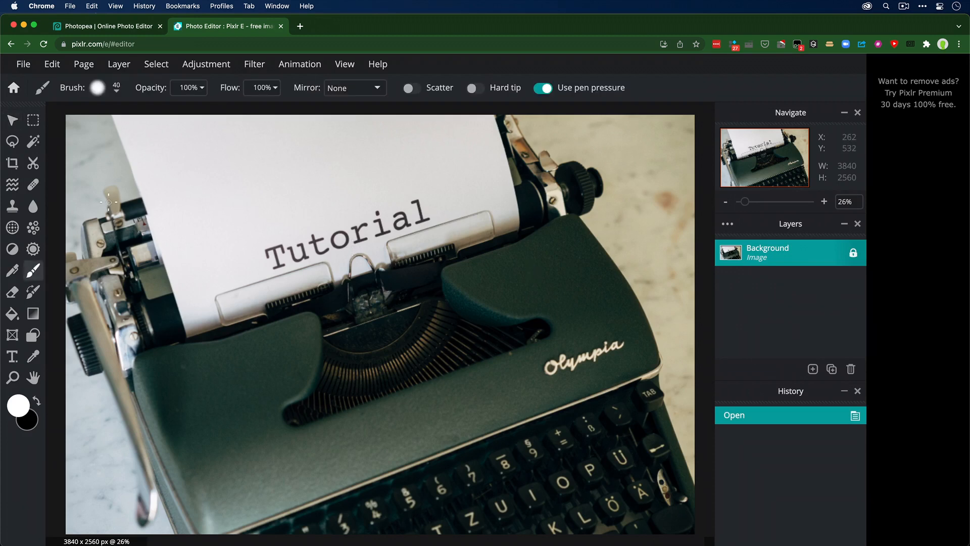
mouse_move(193, 240)
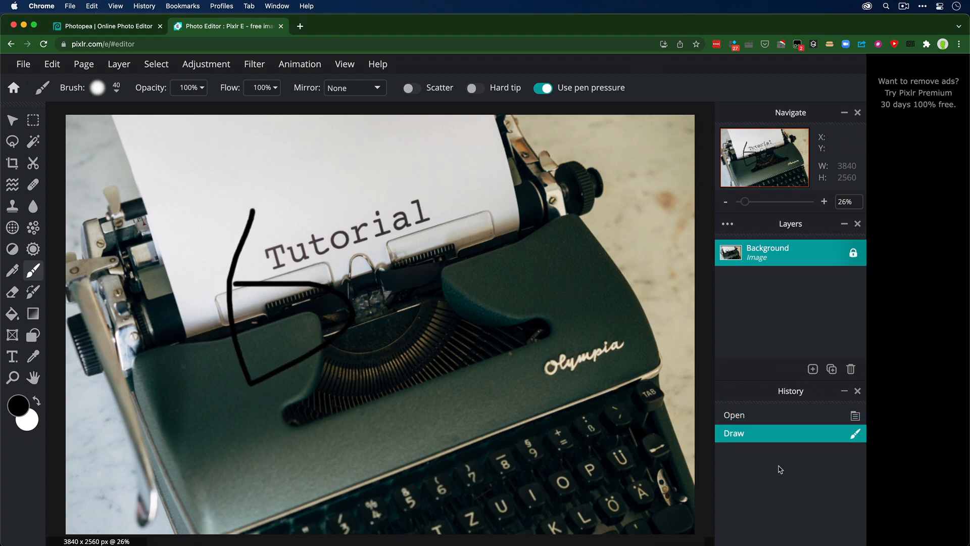
mouse_move(820, 361)
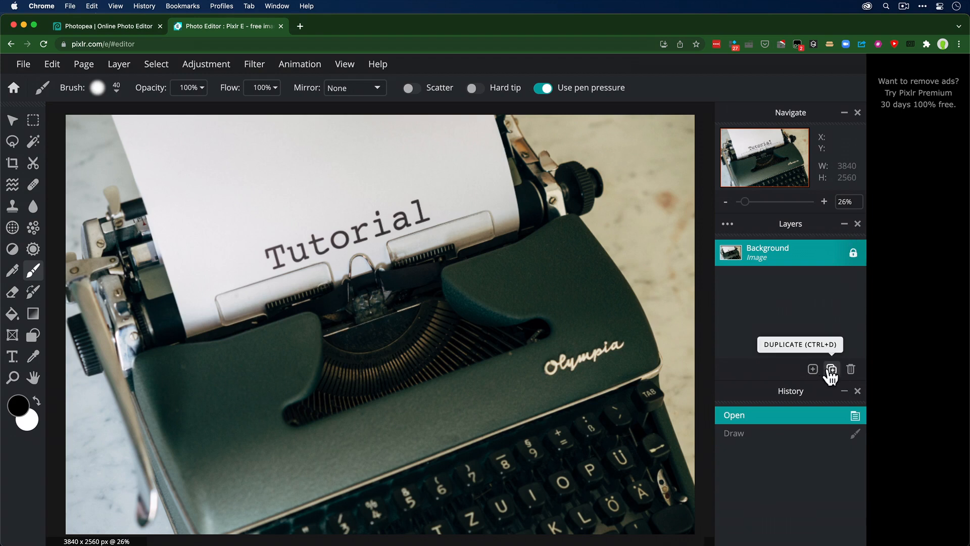
left_click(812, 369)
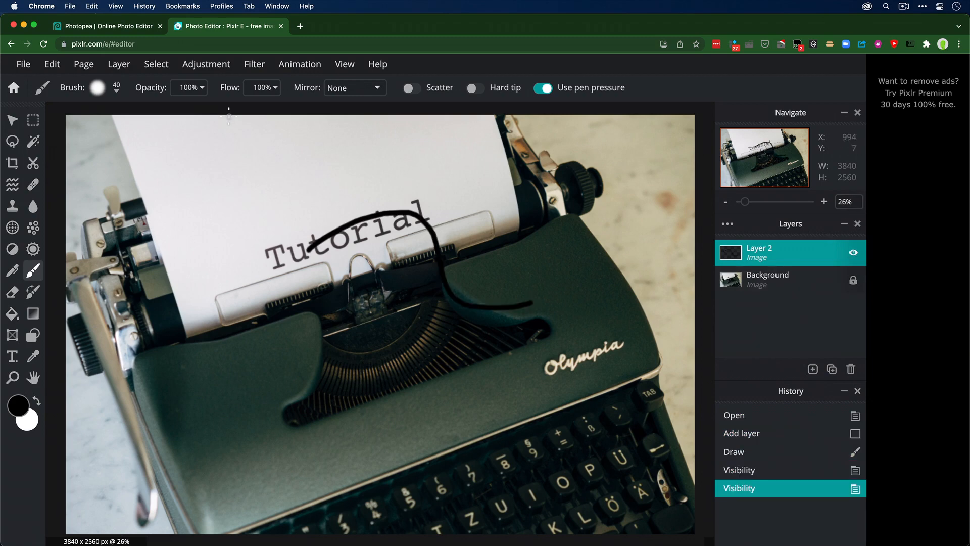
left_click(299, 25)
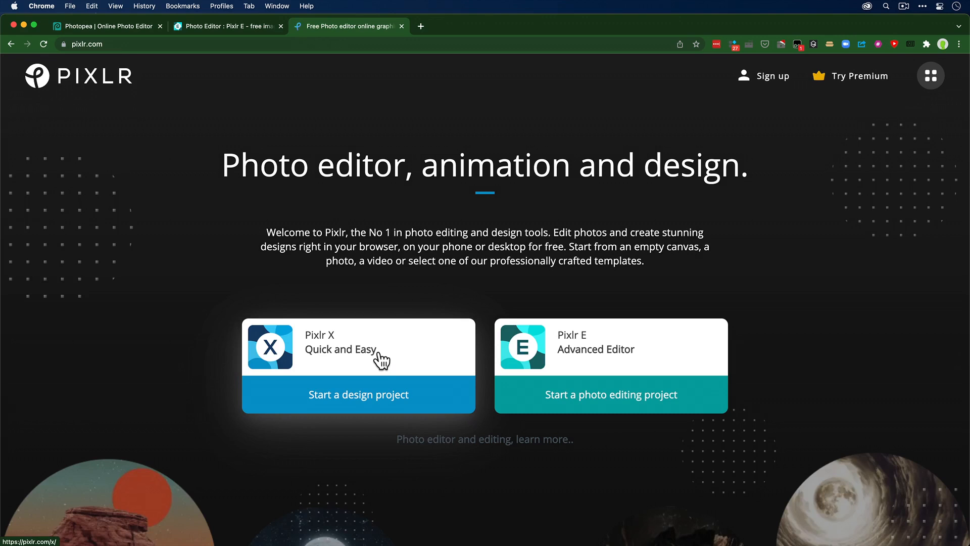
Launch a Pixlr X design project and browse its Instagram Post templates
left_click(358, 394)
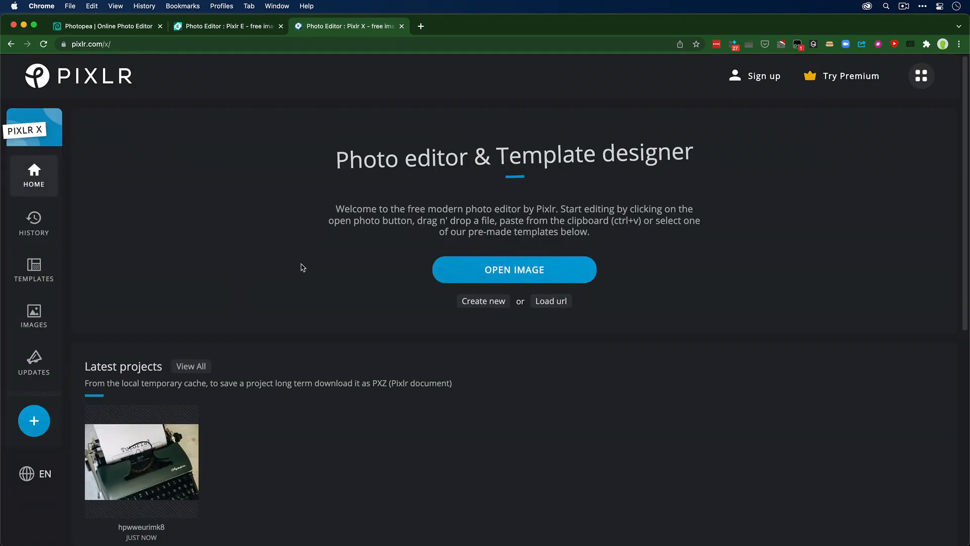
mouse_move(43, 277)
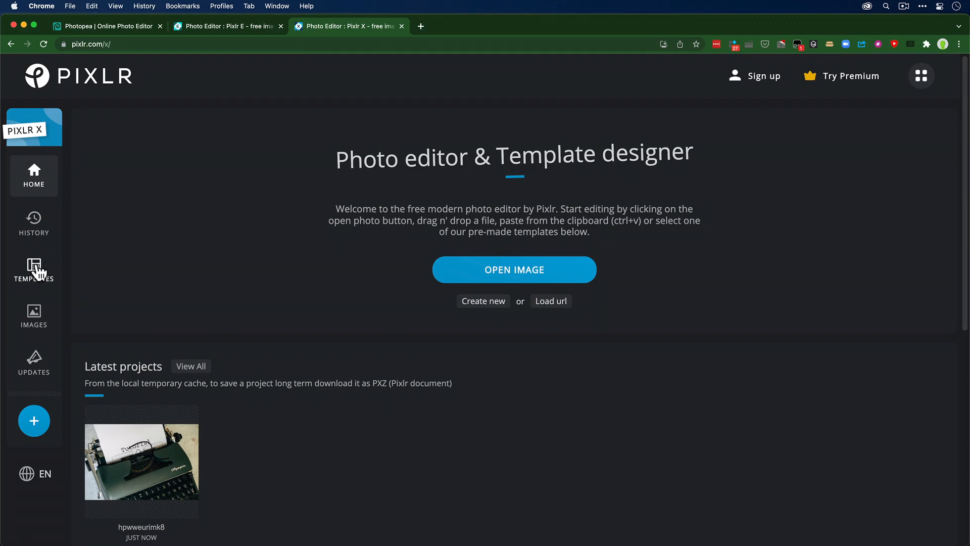
left_click(34, 271)
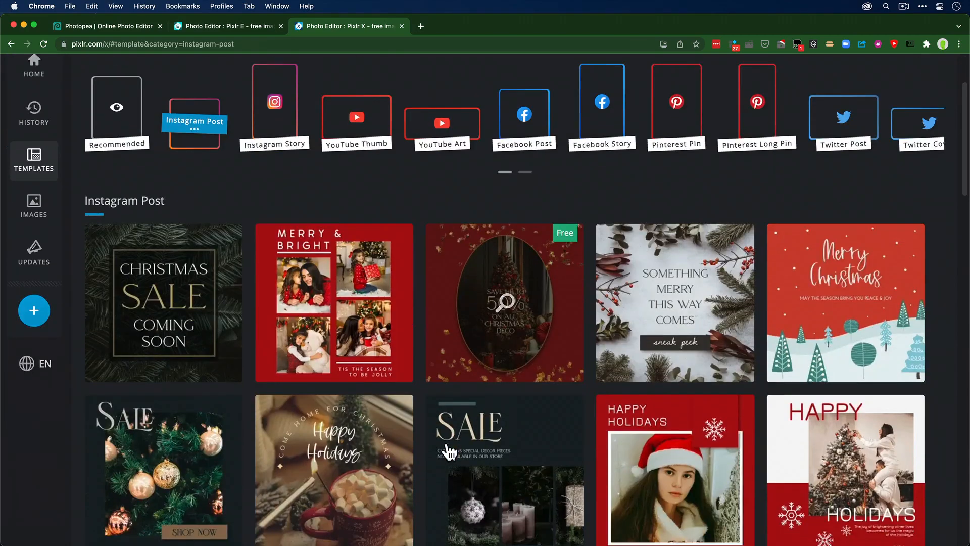
Open the 1080 × 1080 'self-care' 2022 New Year Resolution template from the gallery
scroll("down", 3)
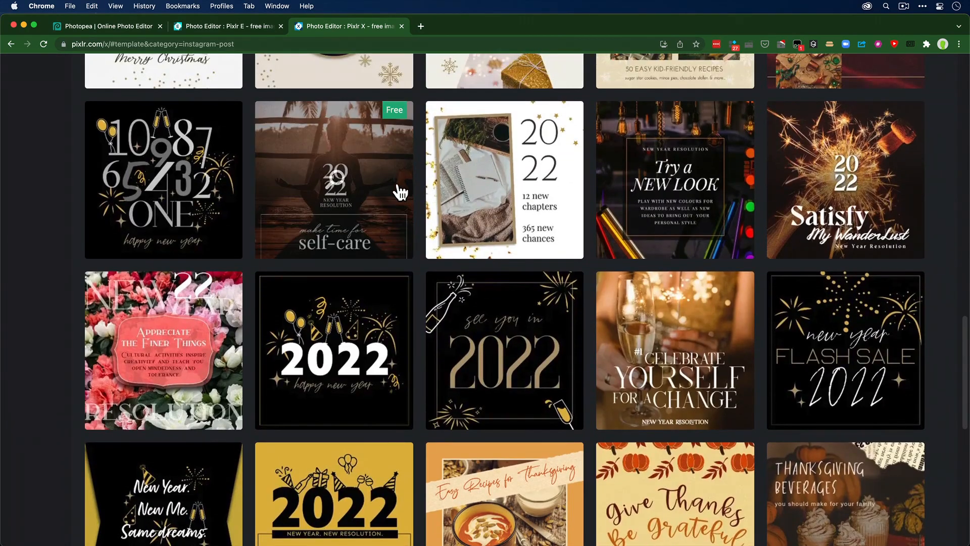
left_click(336, 192)
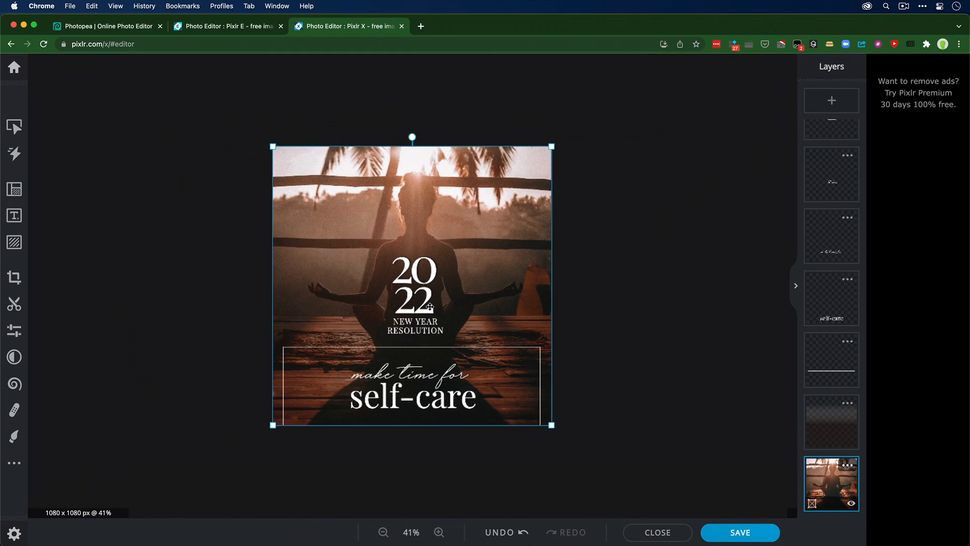
mouse_move(37, 95)
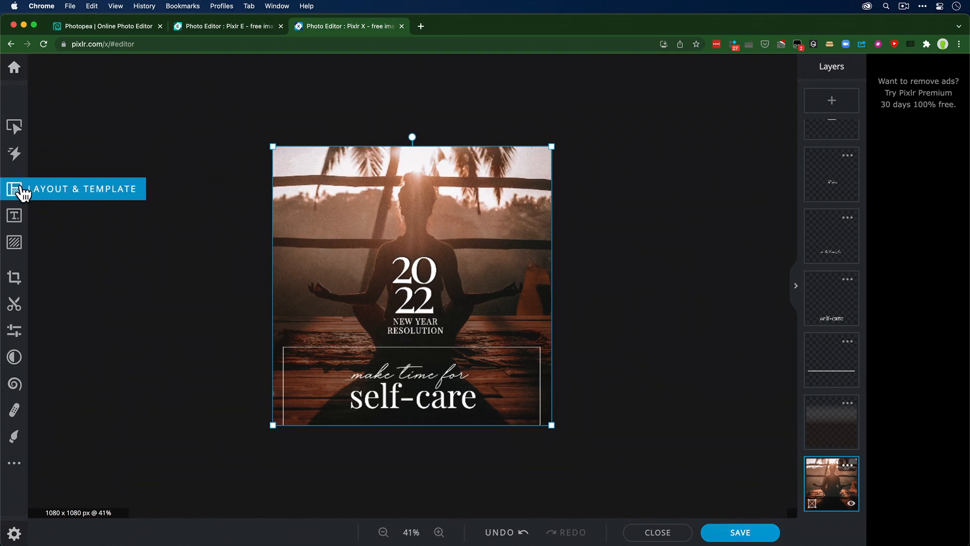
mouse_move(103, 376)
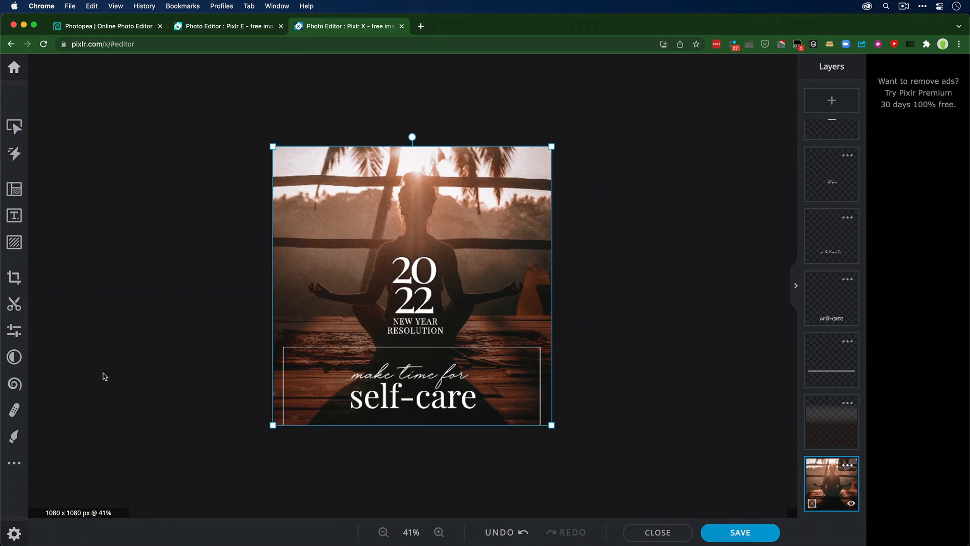
mouse_move(15, 67)
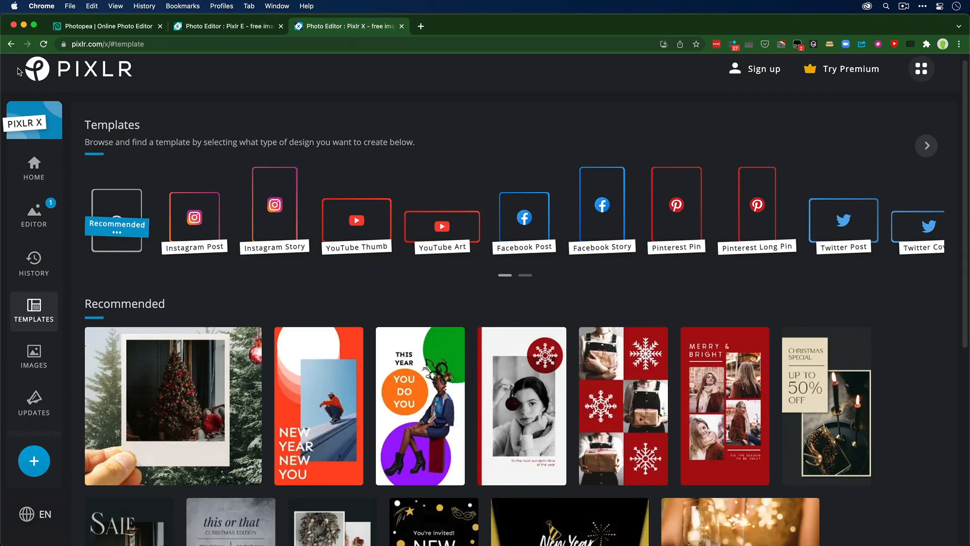
mouse_move(100, 26)
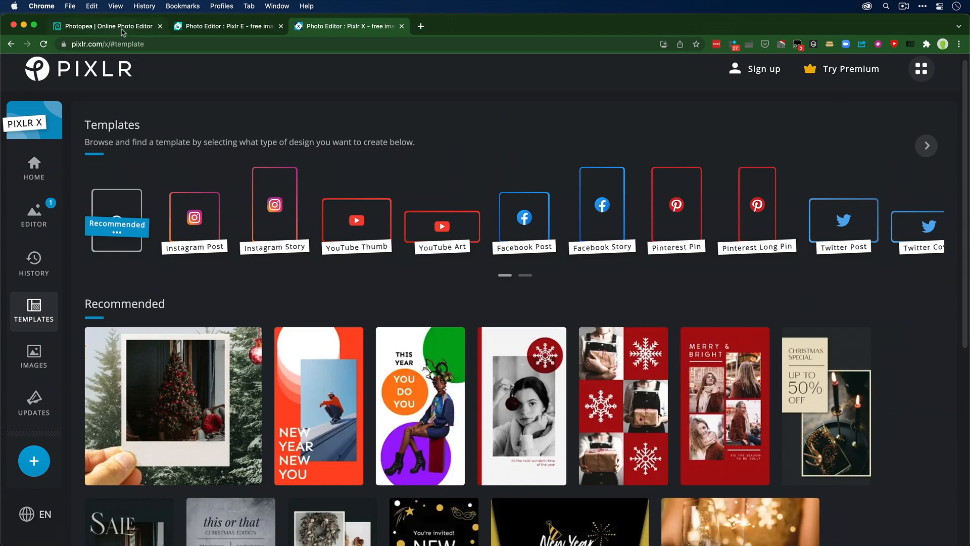
Open Pixlr's pricing page listing Free, Premium and Creative Pack plans in a new tab
left_click(106, 25)
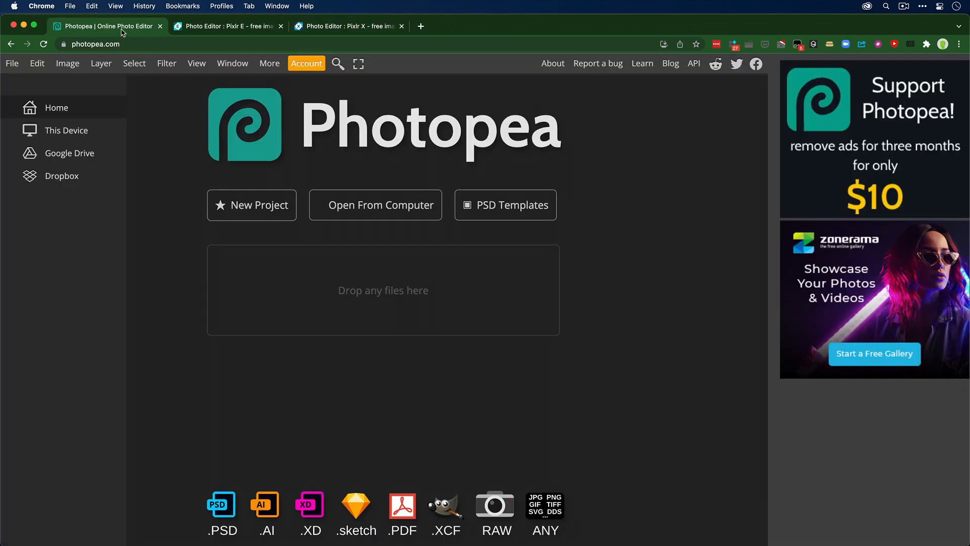
left_click(217, 26)
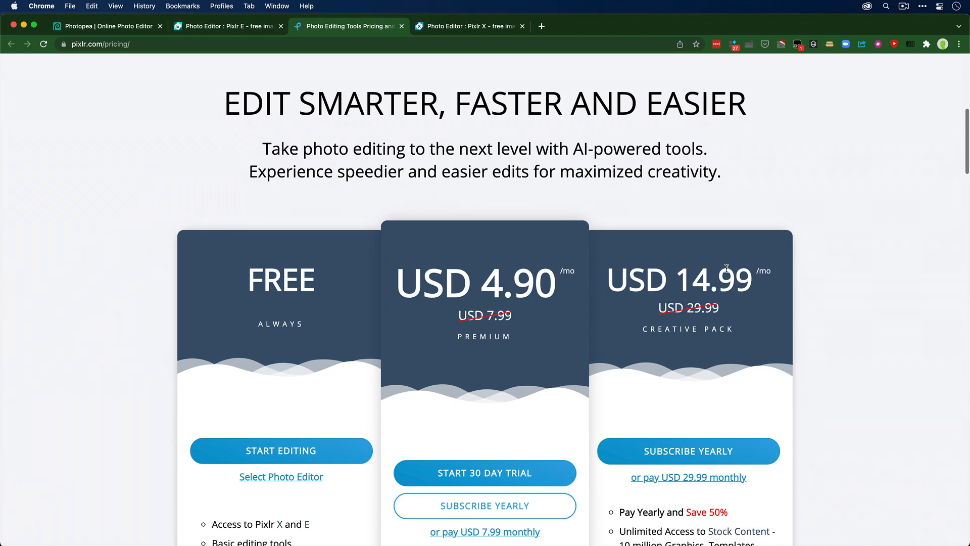
Skim the pricing plans, then return to the Pixlr X template gallery tab
scroll("down", 3)
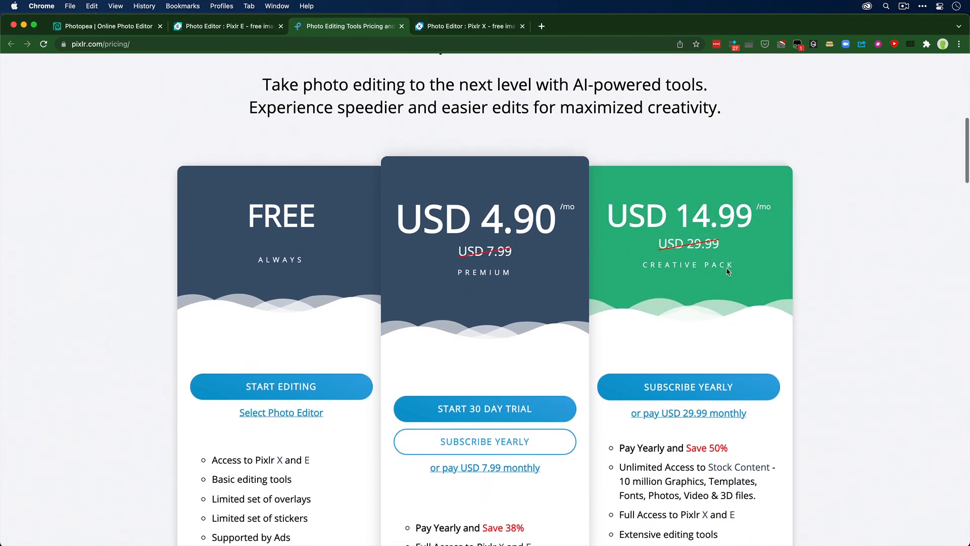
left_click(472, 25)
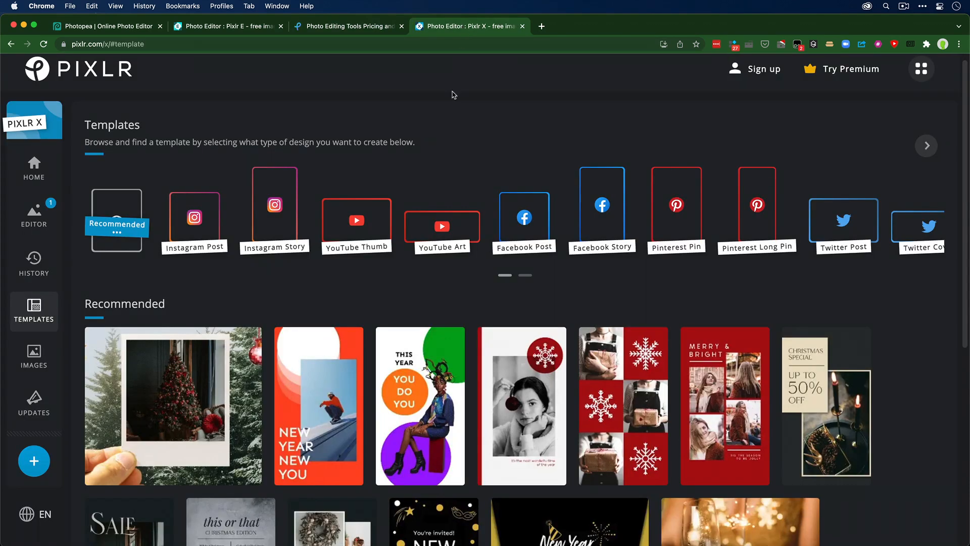
mouse_move(204, 278)
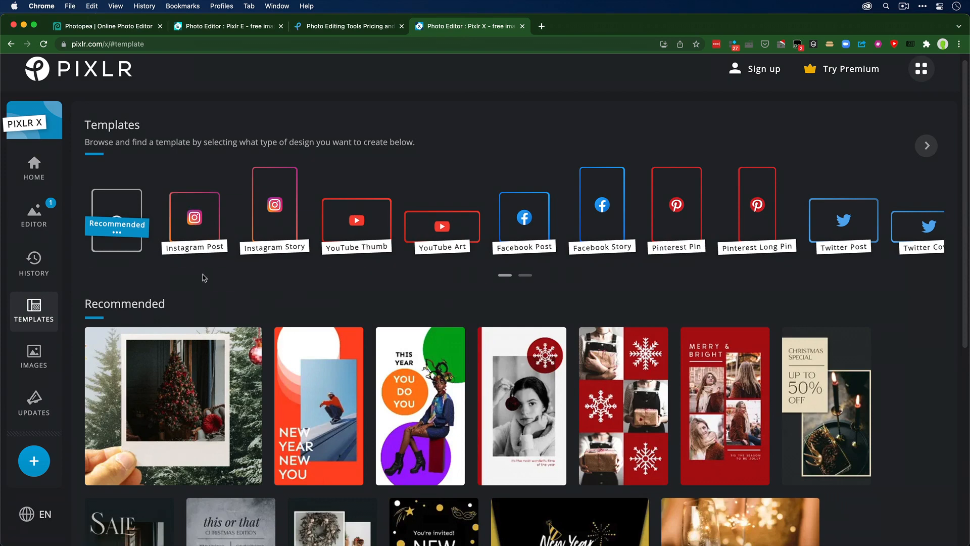